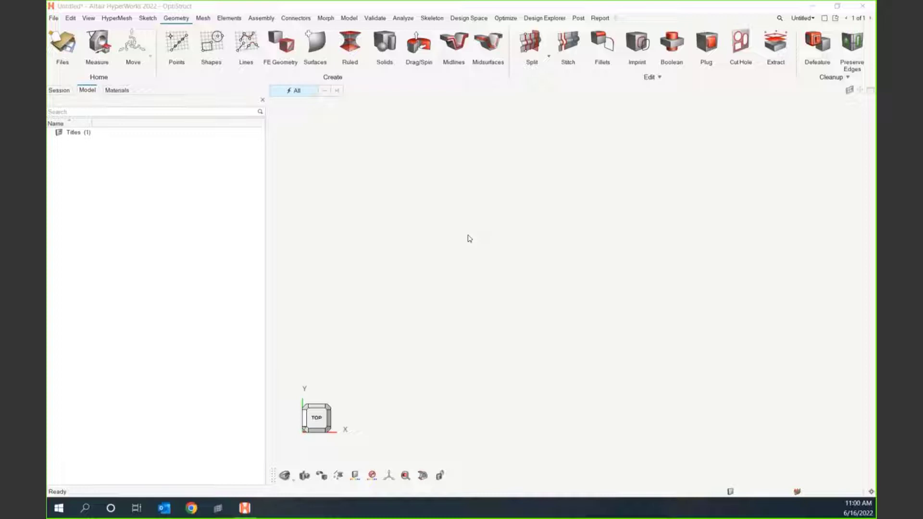
{"action": "mouse_move", "coordinate": [469, 312]}
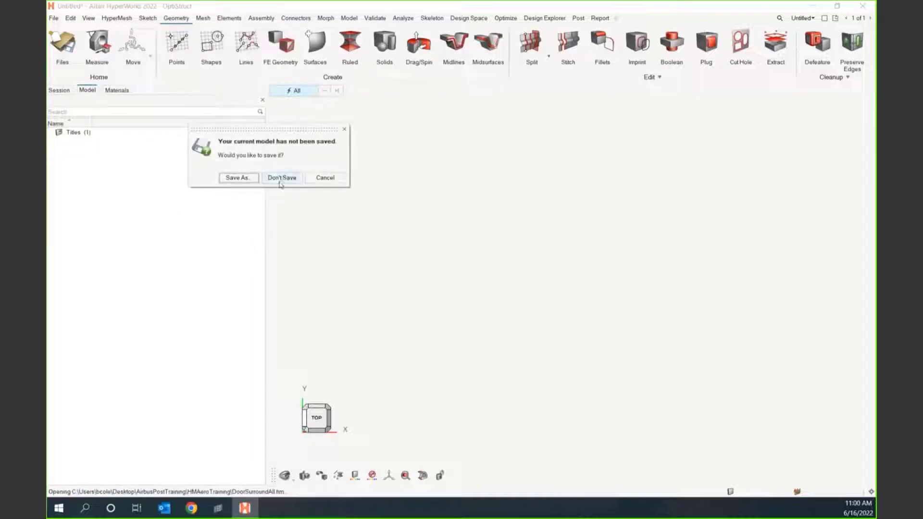
- Discard the untitled session without saving and open DoorSurroundAll.hm
{"action": "left_click", "coordinate": [281, 177]}
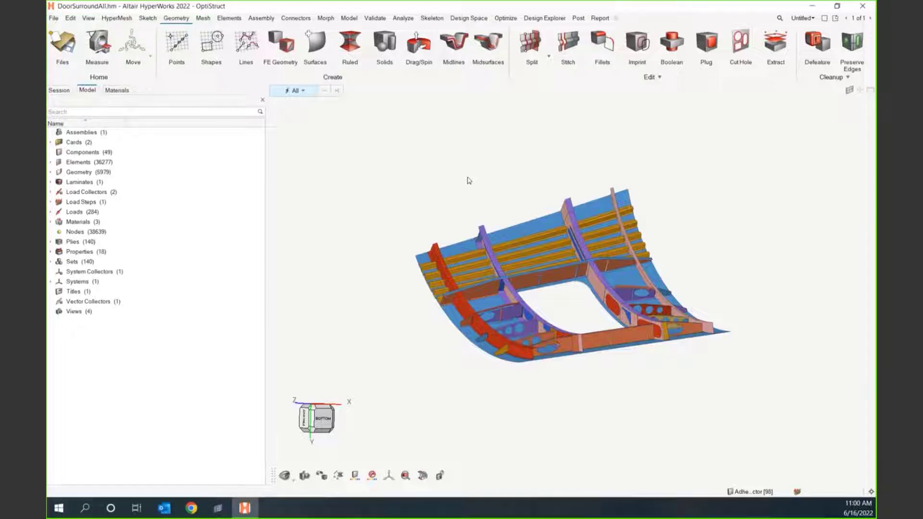
{"action": "mouse_move", "coordinate": [431, 142]}
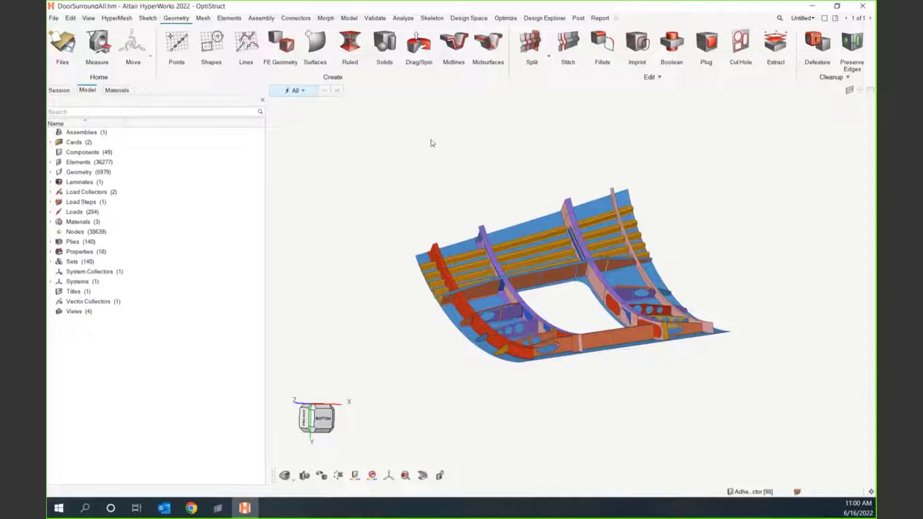
{"action": "mouse_move", "coordinate": [380, 158]}
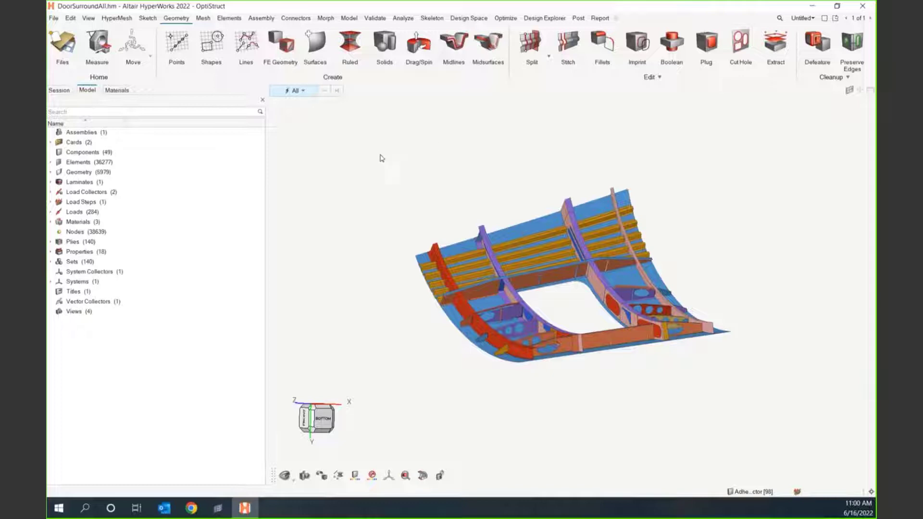
{"action": "mouse_move", "coordinate": [324, 151]}
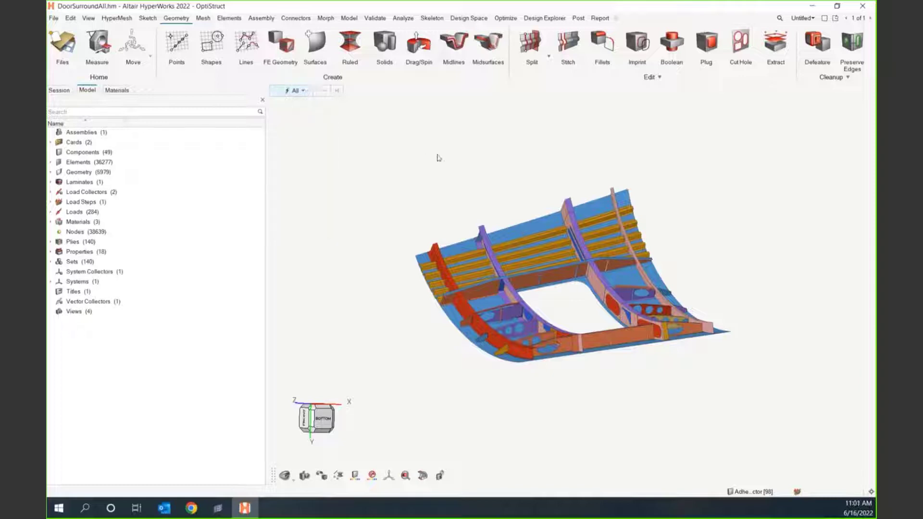
{"action": "mouse_move", "coordinate": [460, 181]}
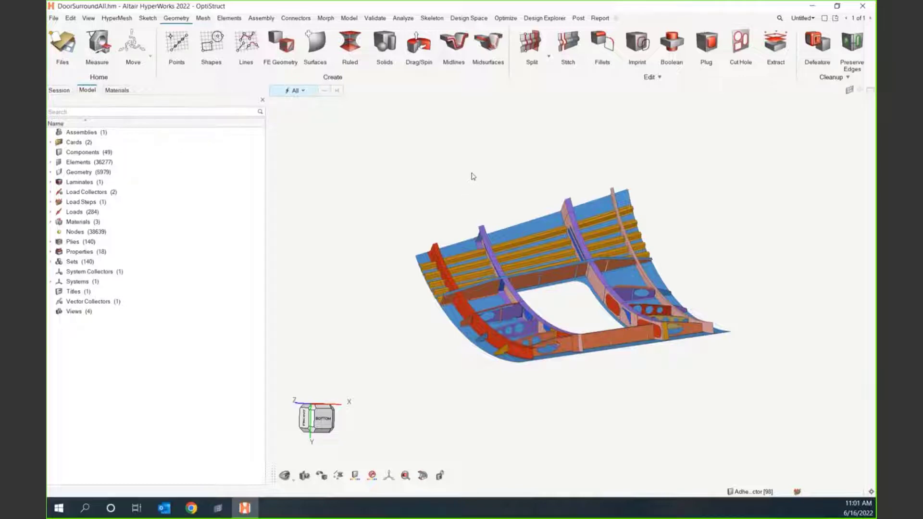
- Delete all 42 solids together with their associated surfaces
{"action": "left_click", "coordinate": [301, 90]}
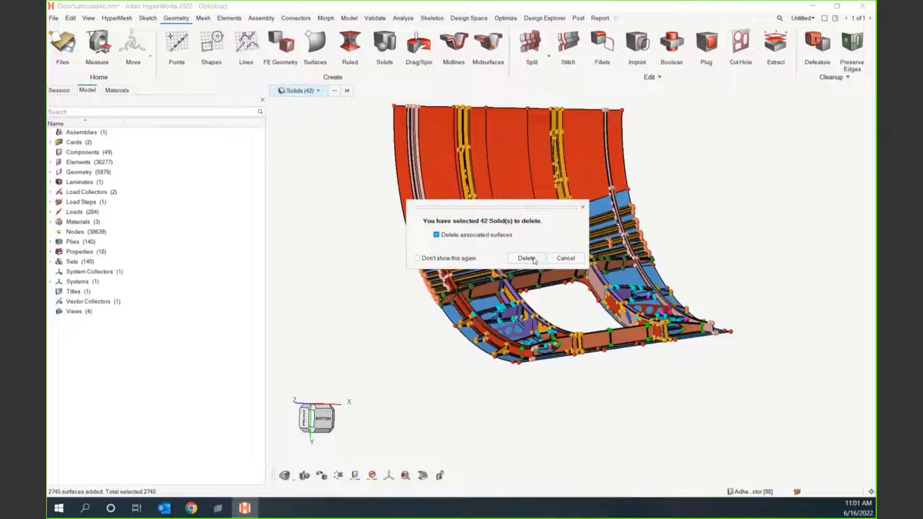
{"action": "left_click", "coordinate": [524, 258]}
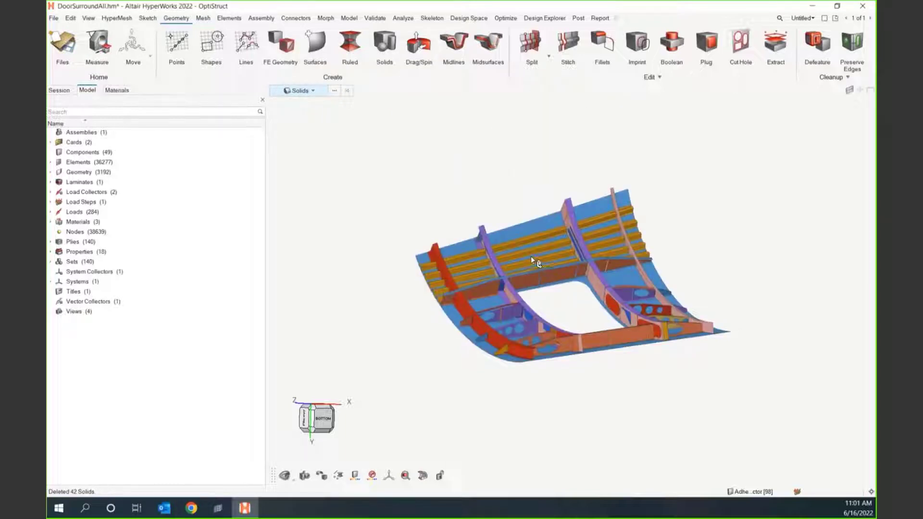
{"action": "left_click", "coordinate": [51, 172]}
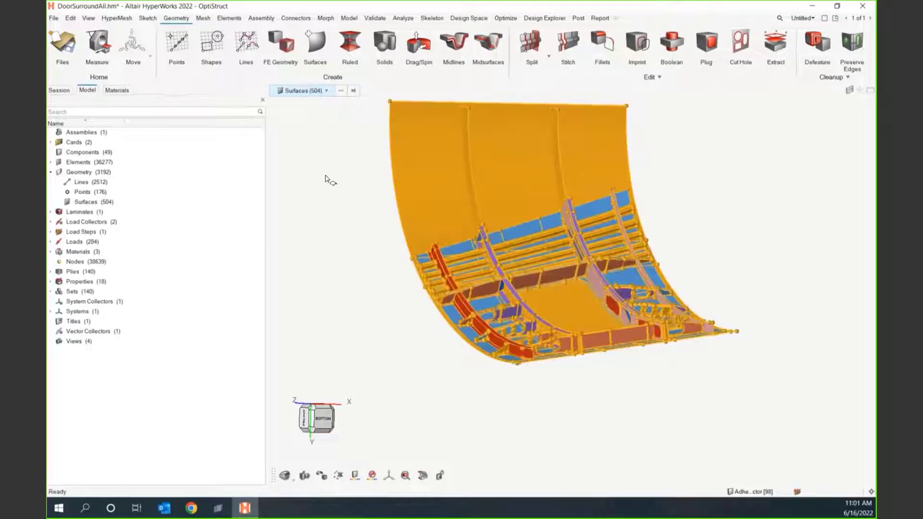
- Delete the 504 surfaces, 2512 lines and 176 points, keeping the mesh
{"action": "key", "text": "delete"}
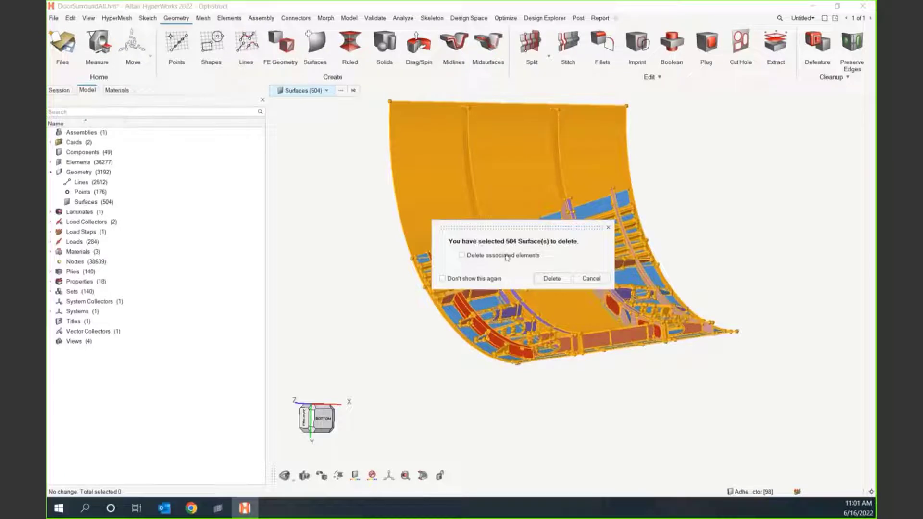
{"action": "left_click", "coordinate": [550, 279]}
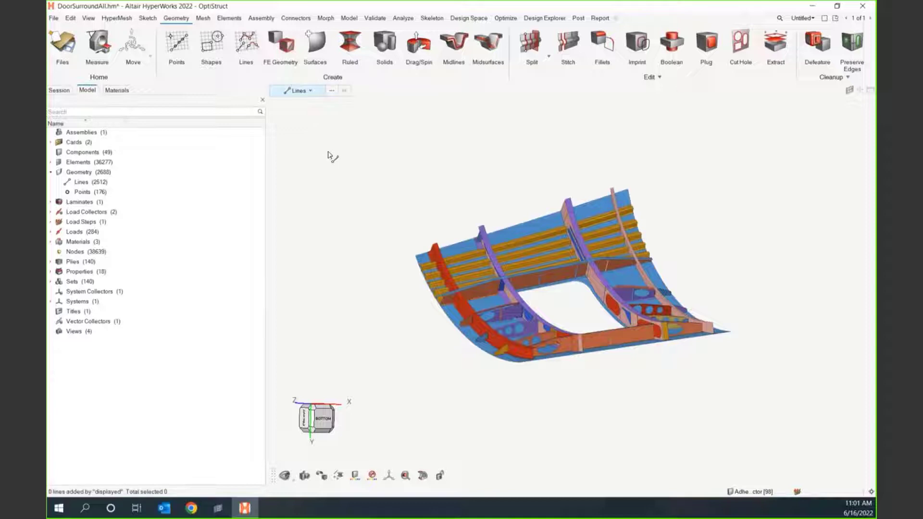
{"action": "right_click", "coordinate": [330, 156]}
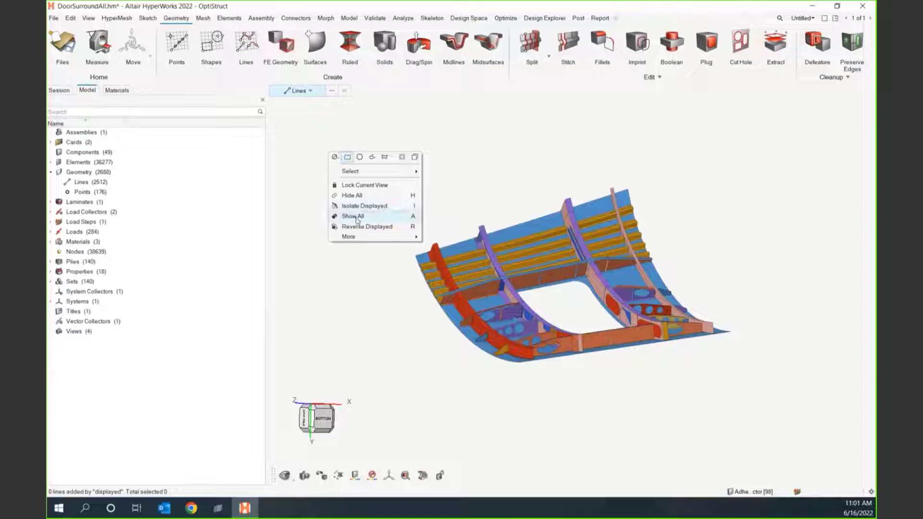
{"action": "left_click", "coordinate": [351, 216]}
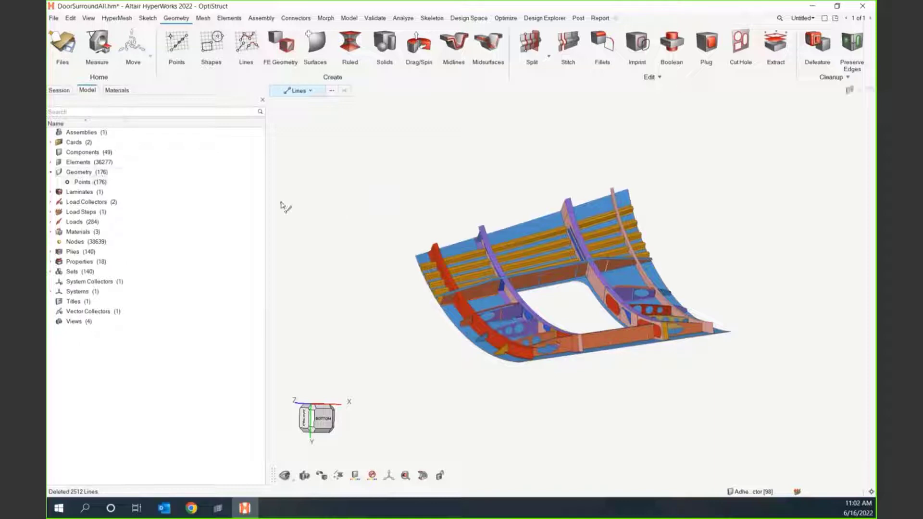
{"action": "mouse_move", "coordinate": [347, 228]}
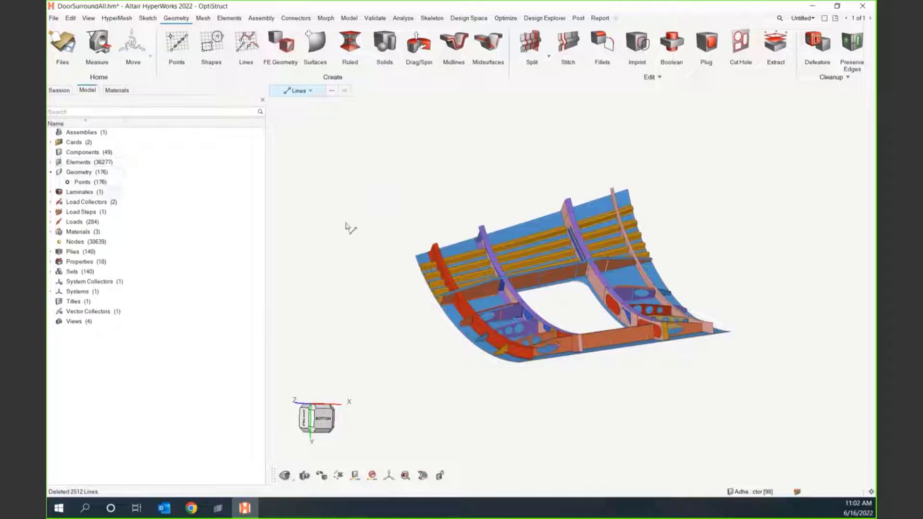
{"action": "right_click", "coordinate": [79, 172]}
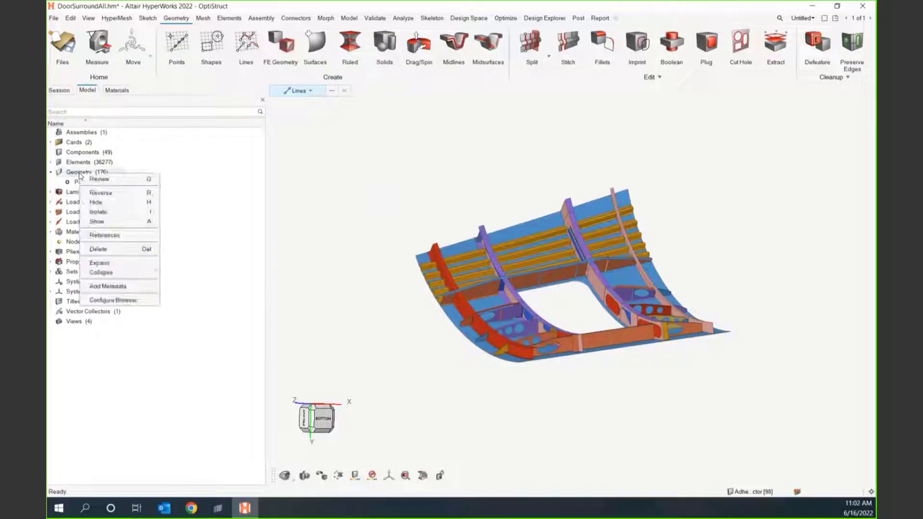
{"action": "left_click", "coordinate": [97, 248]}
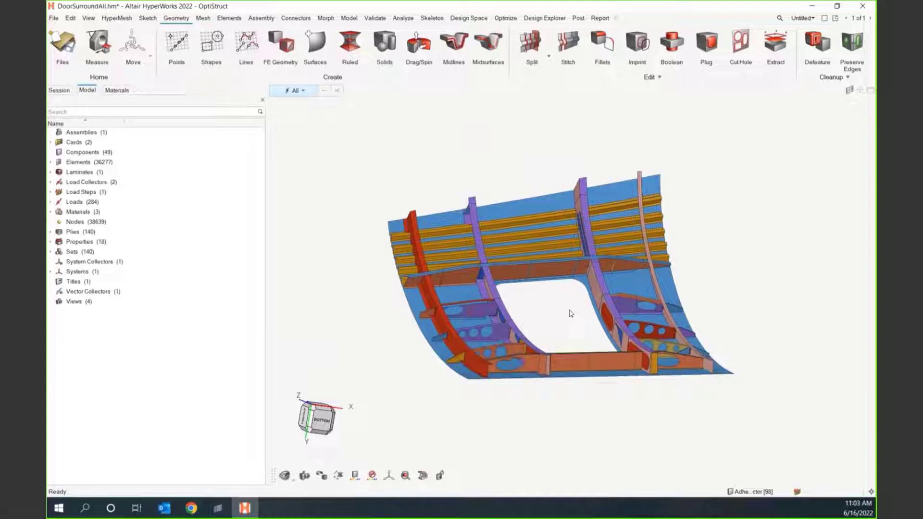
{"action": "left_click_drag", "start_coordinate": [570, 313], "coordinate": [575, 311]}
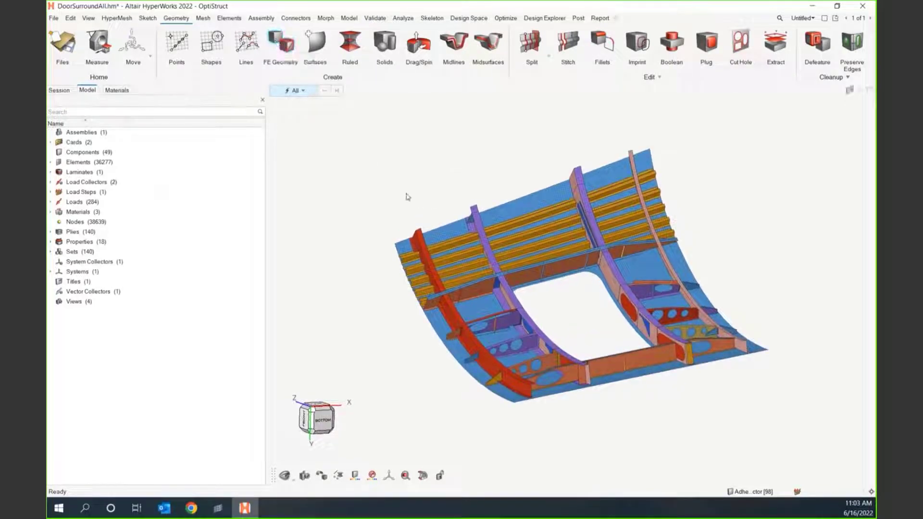
{"action": "left_click", "coordinate": [52, 18]}
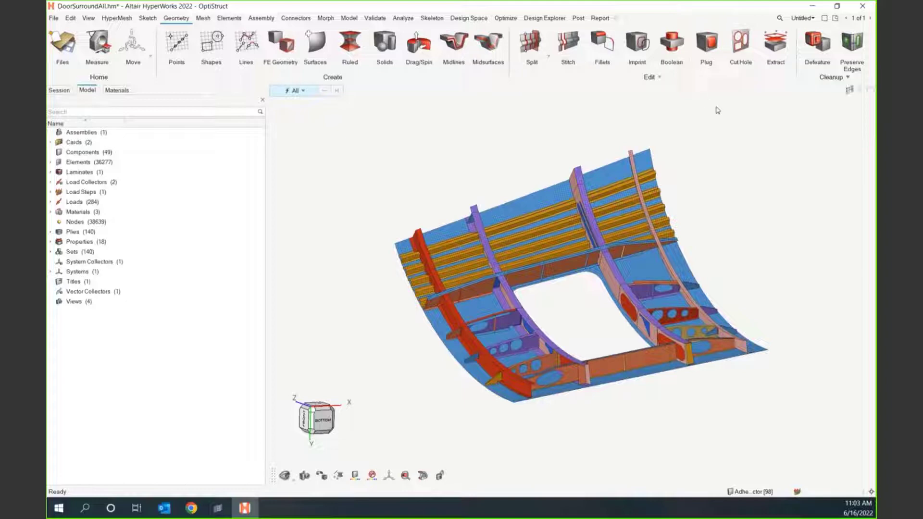
- Select the rib panel's 207 elements by face as the Cut Hole target
{"action": "left_click", "coordinate": [740, 44]}
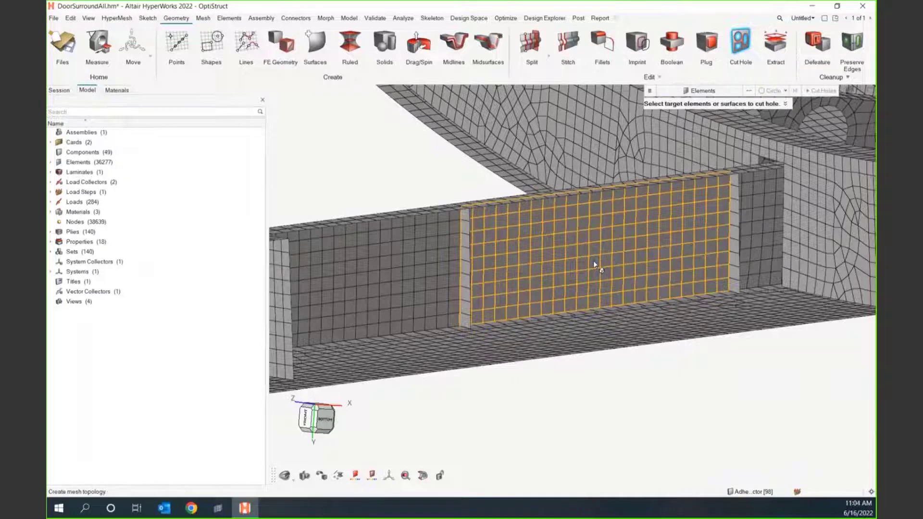
{"action": "right_click", "coordinate": [595, 264]}
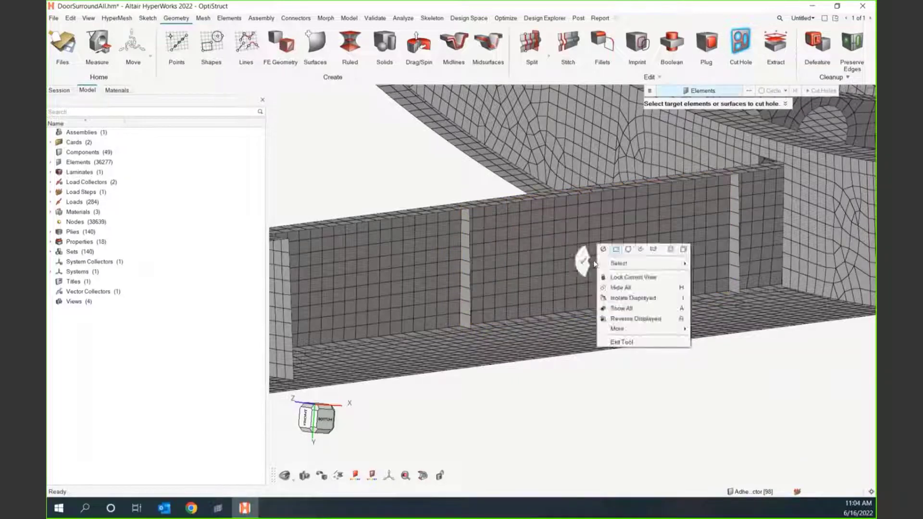
{"action": "mouse_move", "coordinate": [619, 263]}
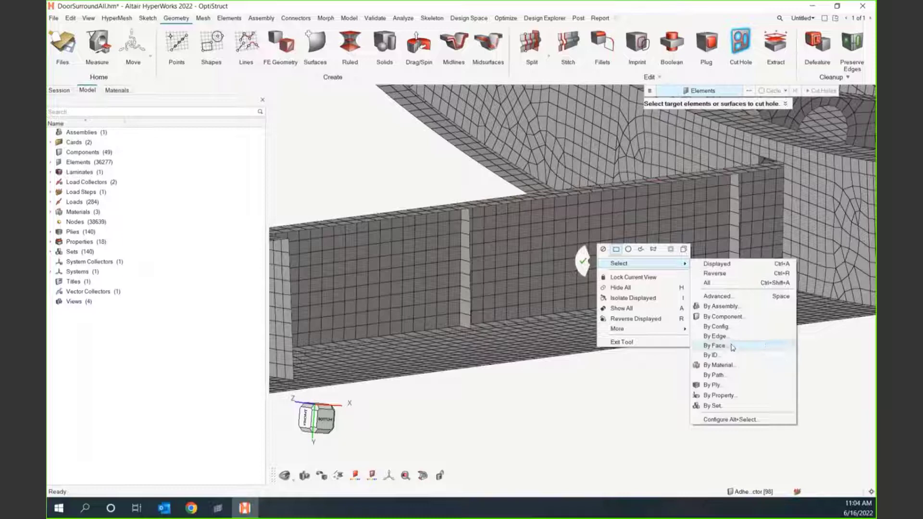
{"action": "left_click", "coordinate": [713, 345]}
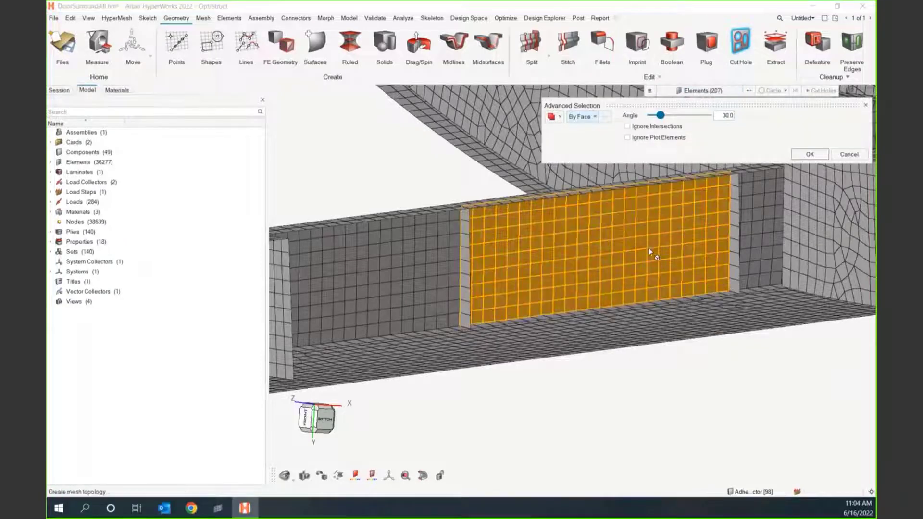
{"action": "left_click", "coordinate": [808, 154]}
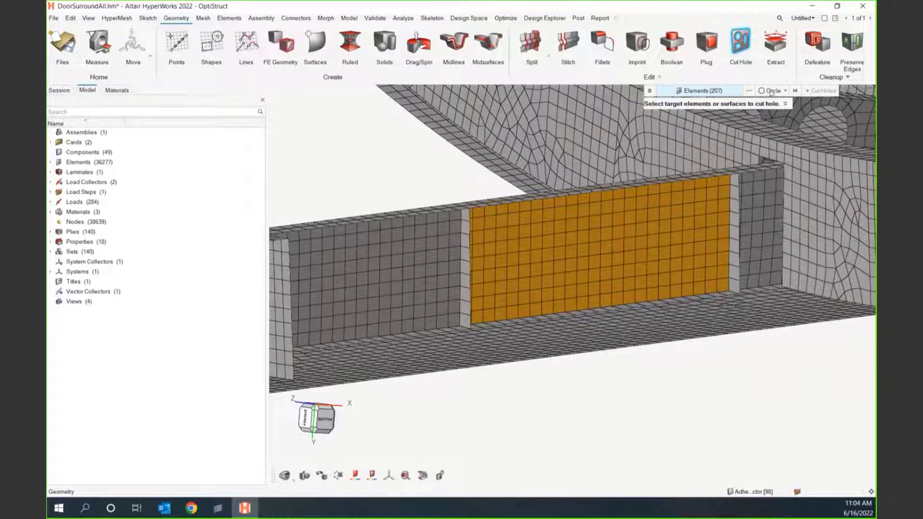
{"action": "left_click", "coordinate": [773, 89]}
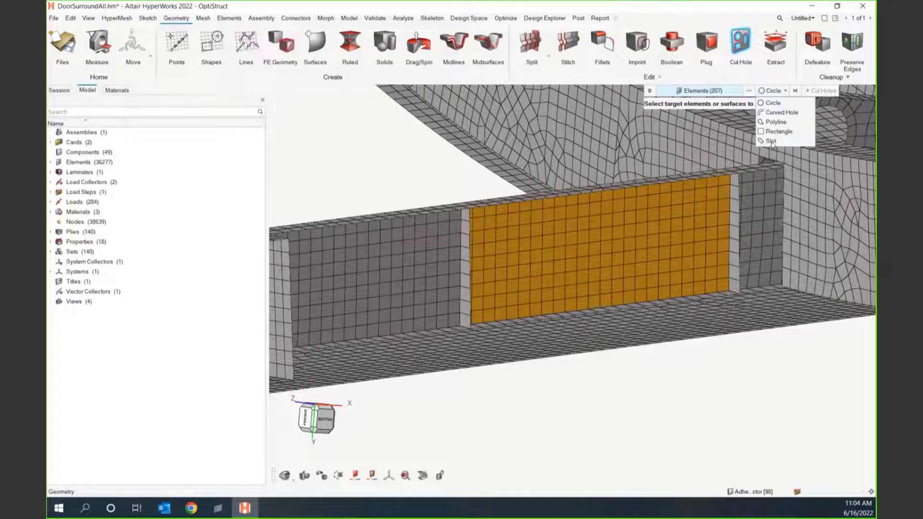
- Lay out a slot of length 120 on the rib panel and re-pick the panel elements
{"action": "left_click", "coordinate": [770, 141]}
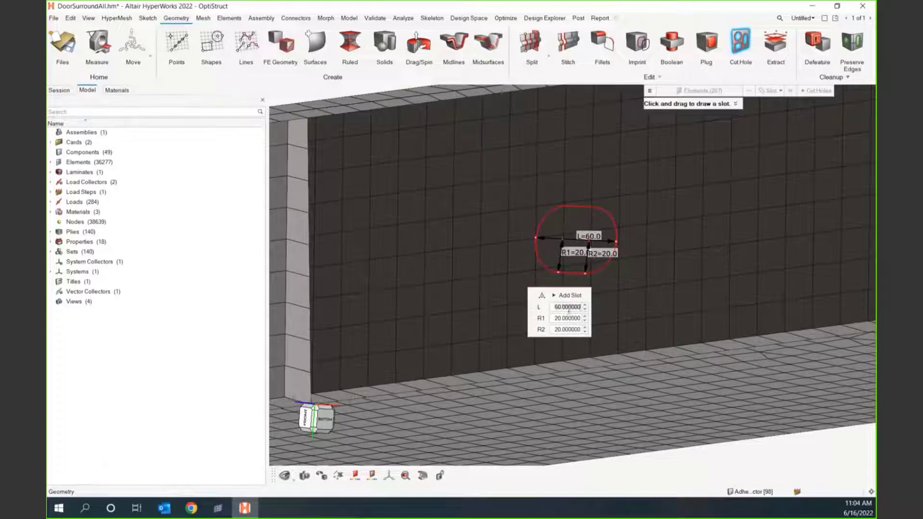
{"action": "type", "text": "120"}
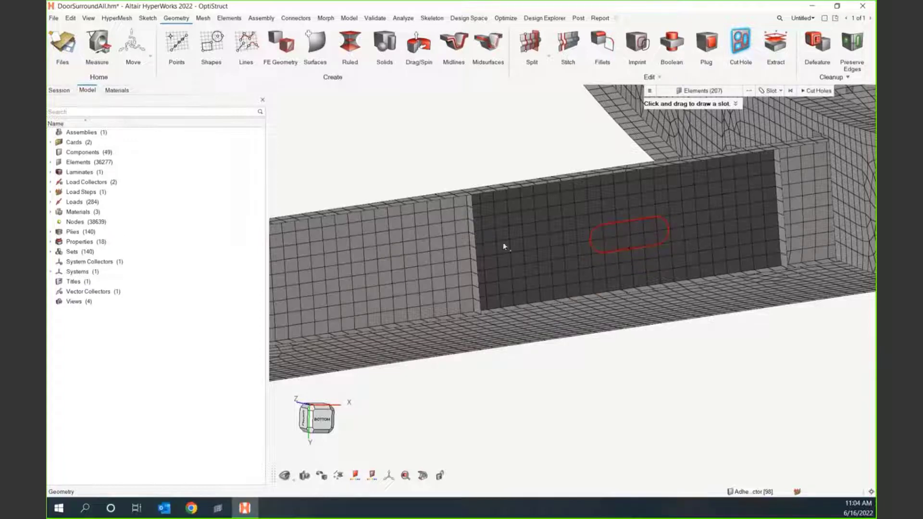
{"action": "left_click", "coordinate": [626, 233]}
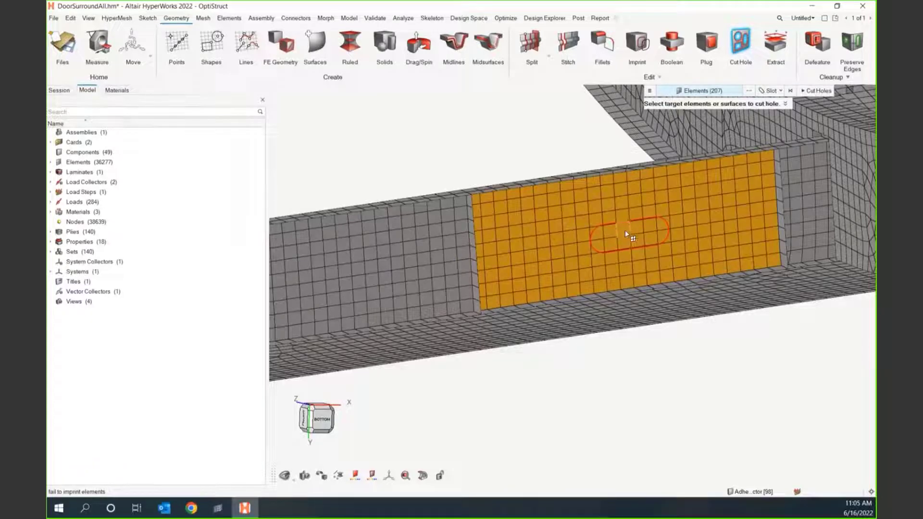
- Attempt to cut the slot, then relaunch Cut Hole after the imprint fails
{"action": "left_click", "coordinate": [777, 90]}
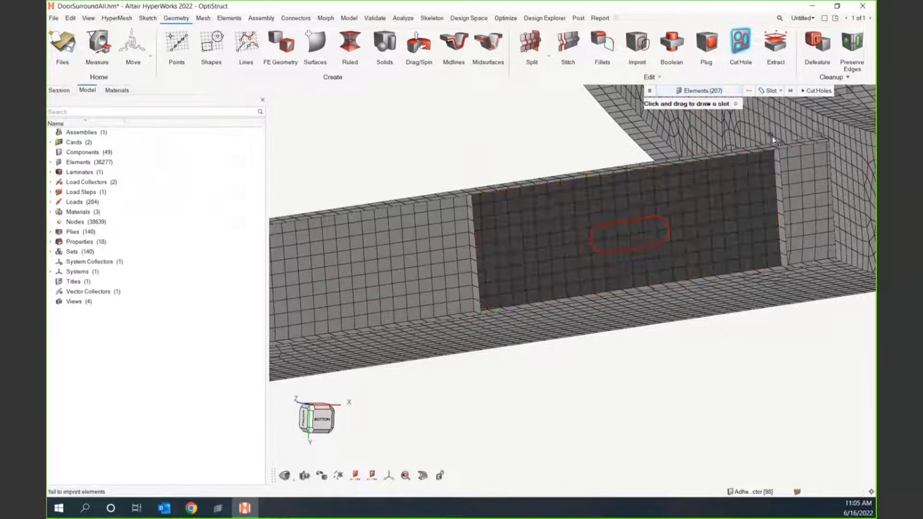
{"action": "left_click_drag", "start_coordinate": [600, 232], "coordinate": [659, 233]}
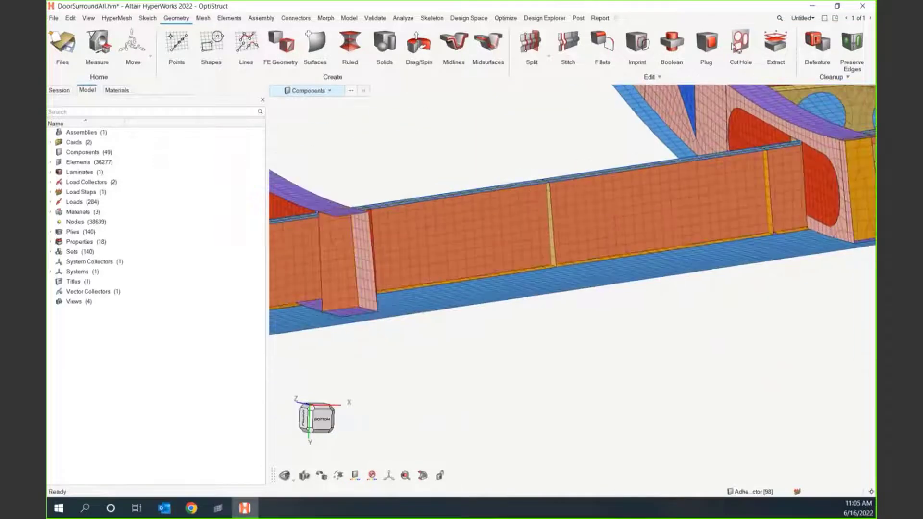
{"action": "left_click", "coordinate": [740, 47]}
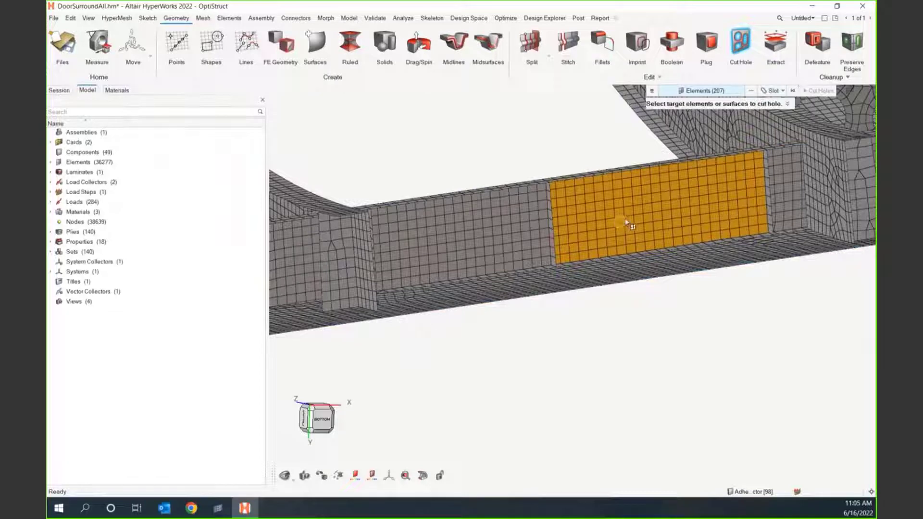
- Clear and re-pick the 207 rib web elements as the hole target
{"action": "left_click", "coordinate": [701, 91]}
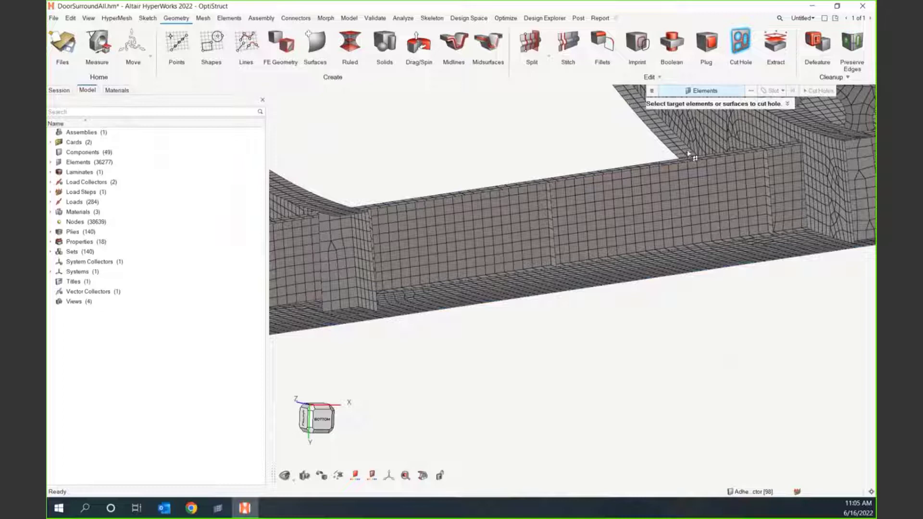
{"action": "left_click", "coordinate": [675, 206]}
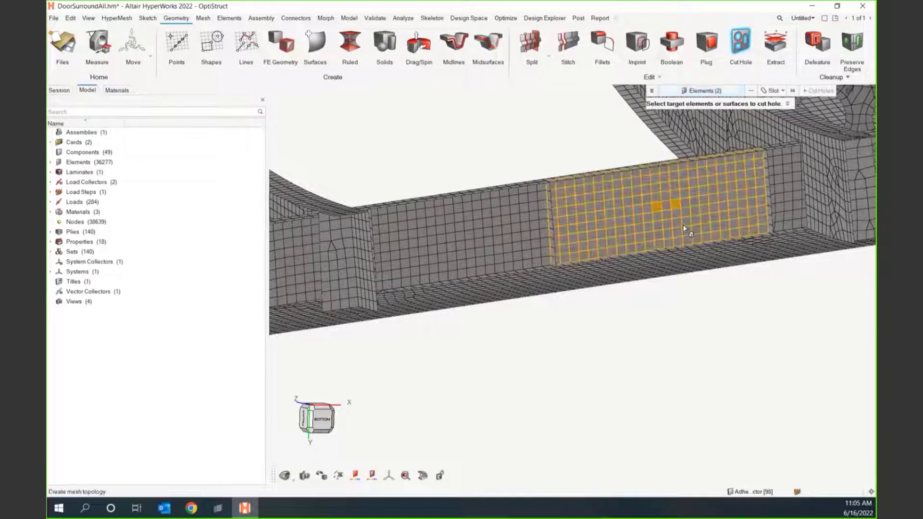
{"action": "left_click", "coordinate": [783, 89]}
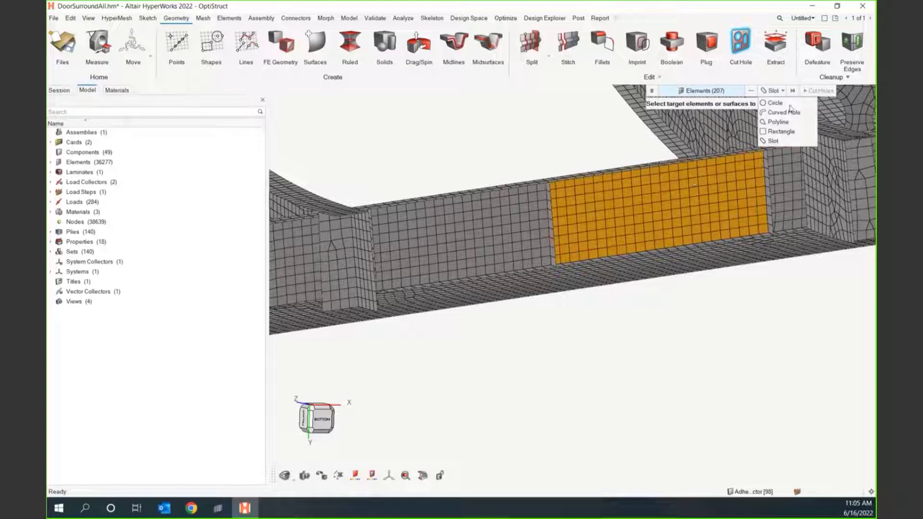
- Cut a circular hole at the rib web centre, entering 50 as its dimension
{"action": "left_click", "coordinate": [775, 103]}
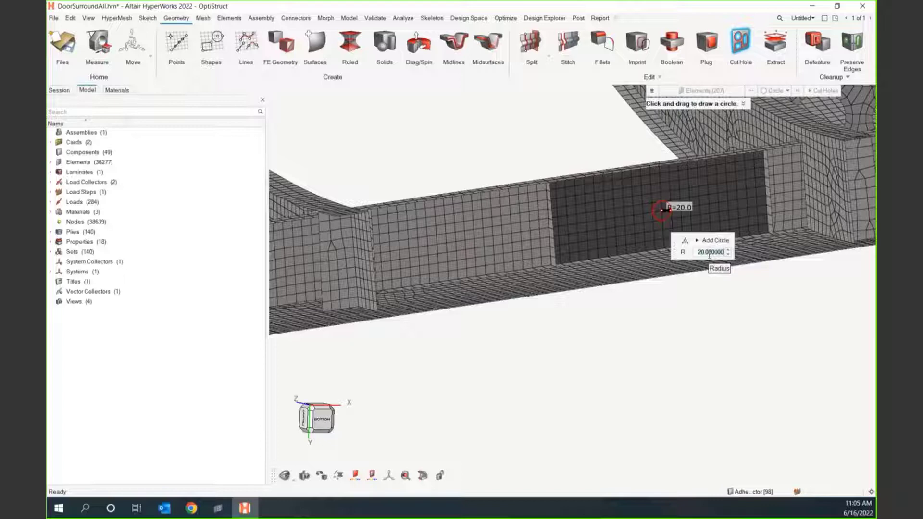
{"action": "type", "text": "50"}
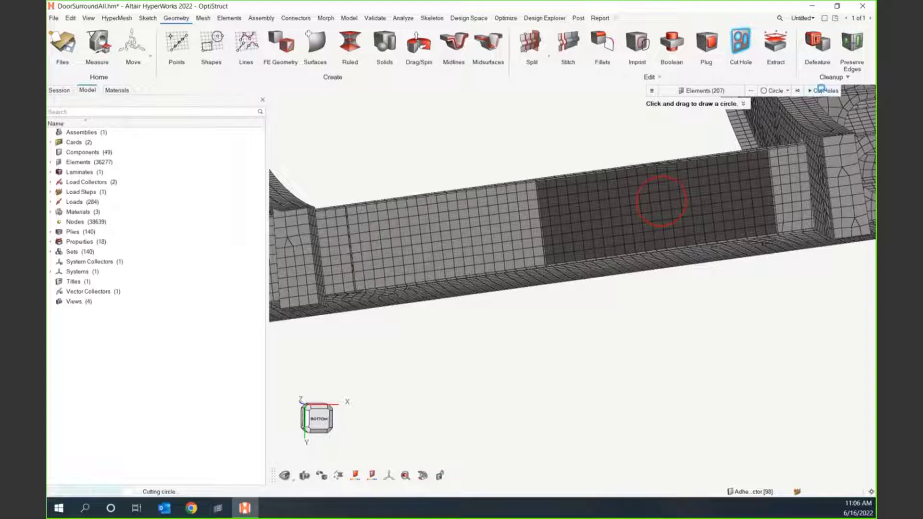
{"action": "left_click", "coordinate": [660, 200]}
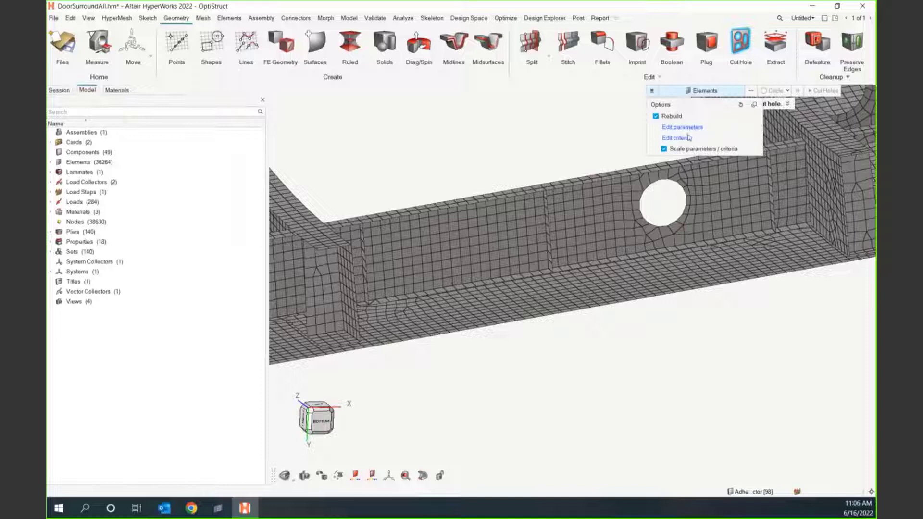
{"action": "mouse_move", "coordinate": [593, 190]}
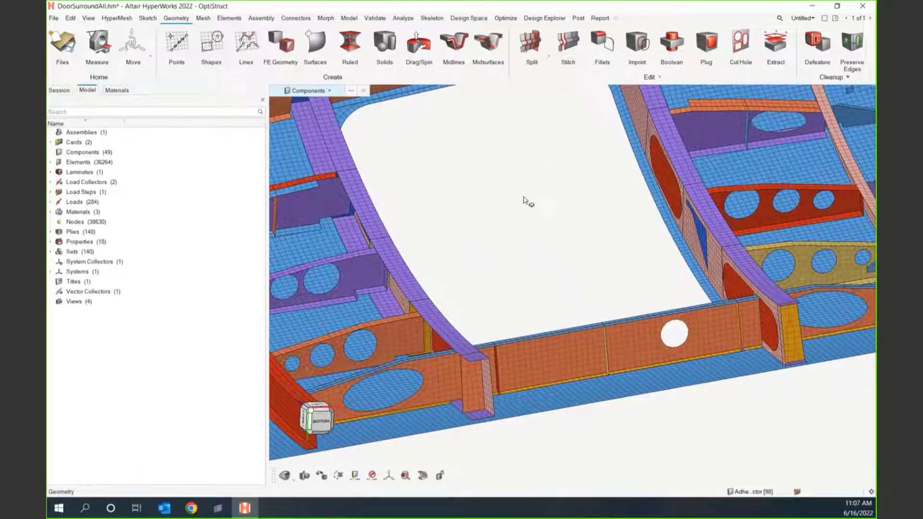
{"action": "mouse_move", "coordinate": [553, 194]}
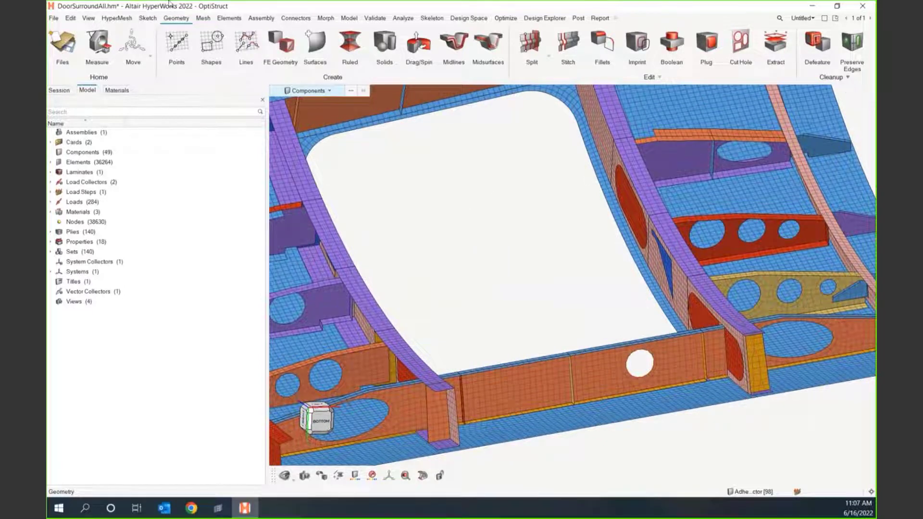
- Switch to the Elements ribbon
{"action": "left_click", "coordinate": [228, 18]}
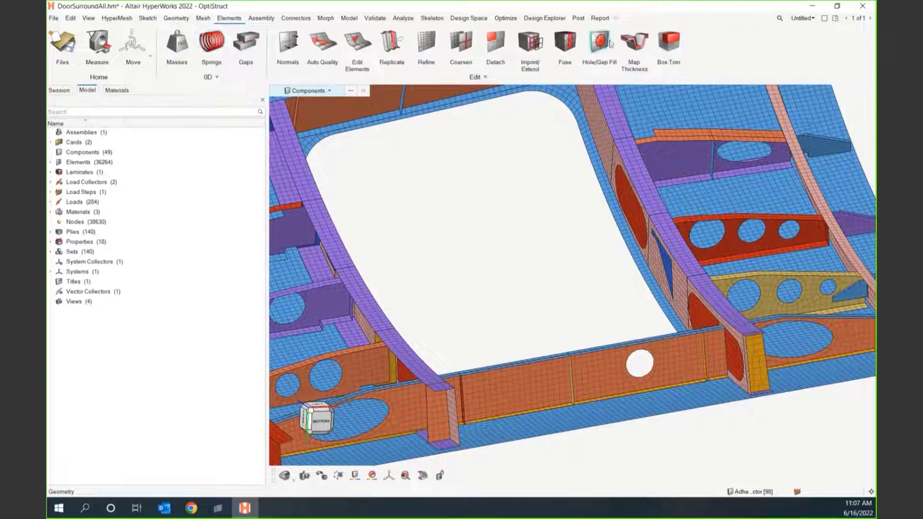
- In Hole/Gap Fill, select the three round hole edges on the rib using Extended Edges
{"action": "left_click", "coordinate": [600, 44]}
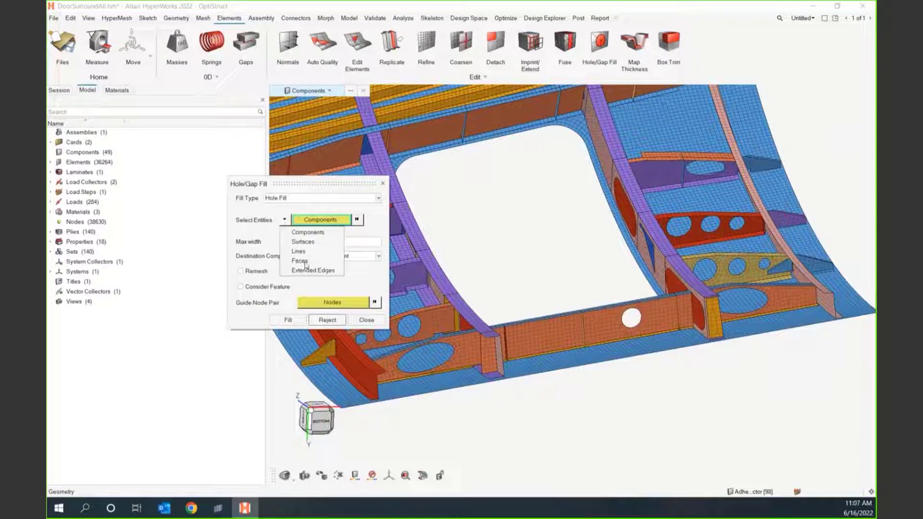
{"action": "mouse_move", "coordinate": [304, 273]}
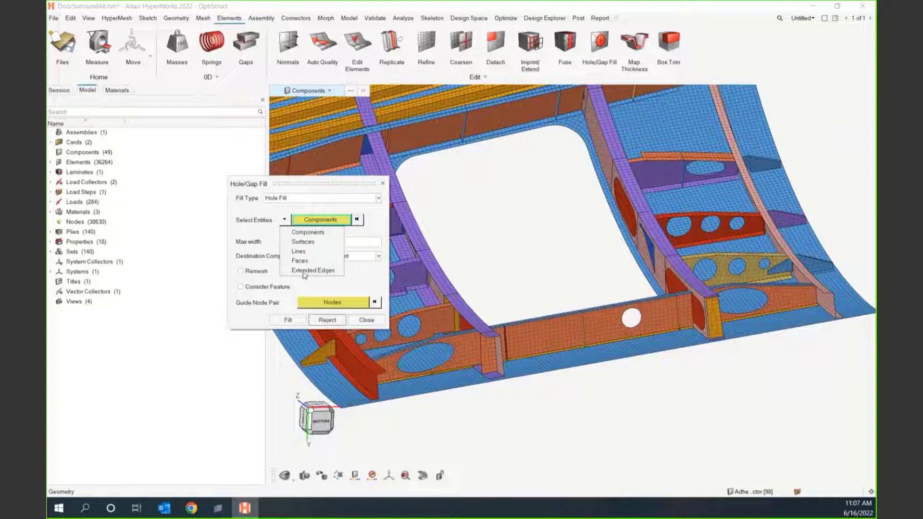
{"action": "left_click", "coordinate": [313, 269]}
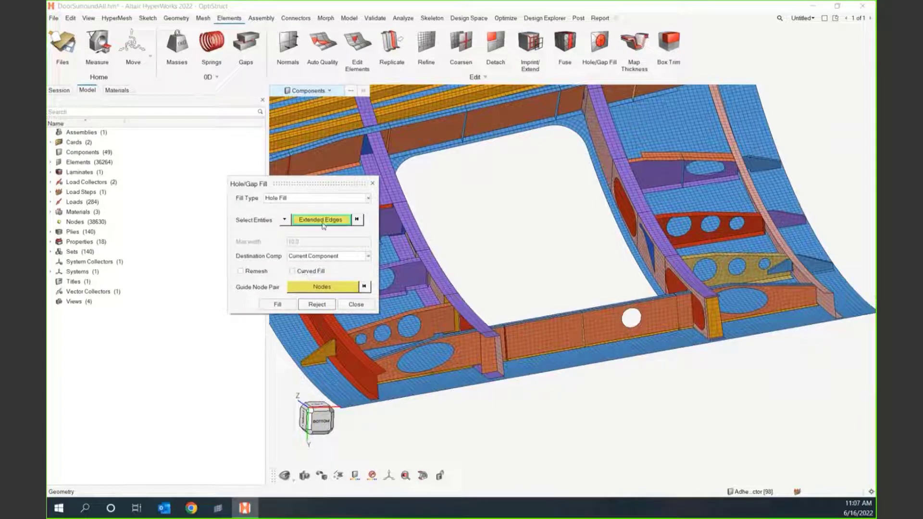
{"action": "left_click", "coordinate": [354, 304]}
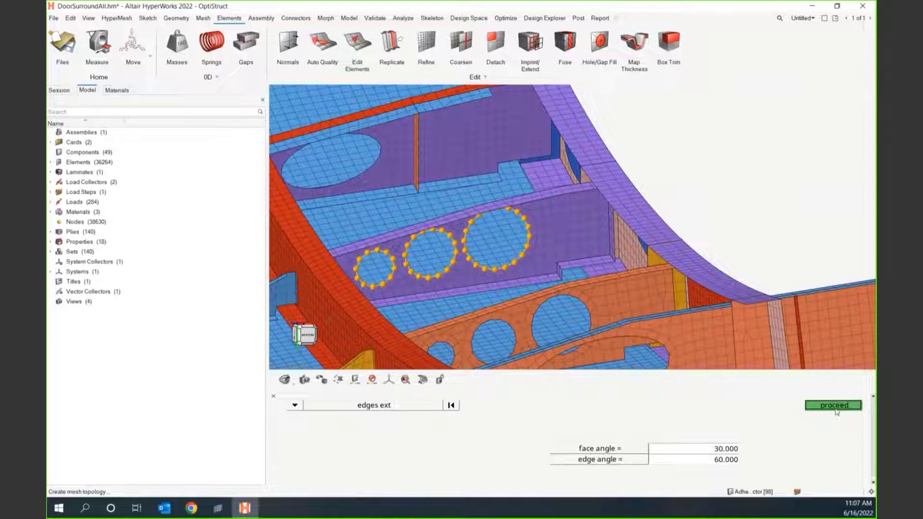
{"action": "left_click", "coordinate": [832, 405]}
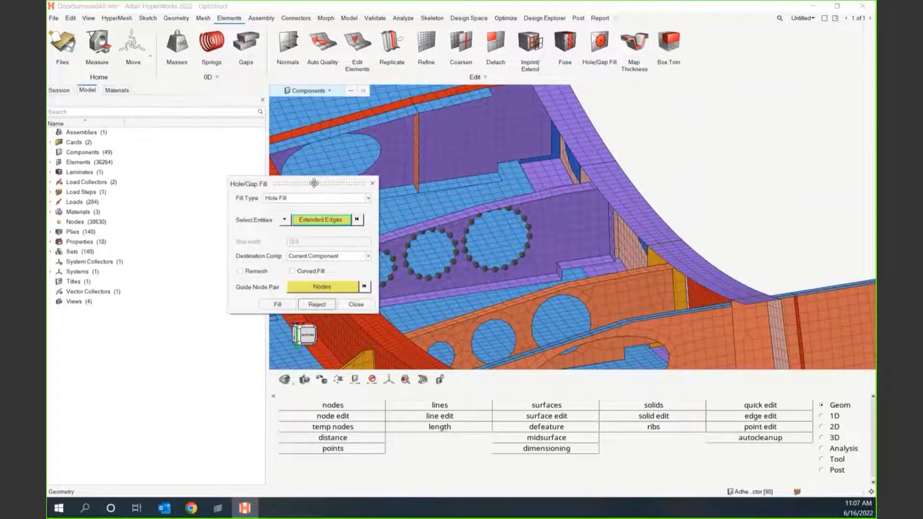
{"action": "left_click_drag", "start_coordinate": [314, 183], "coordinate": [219, 159]}
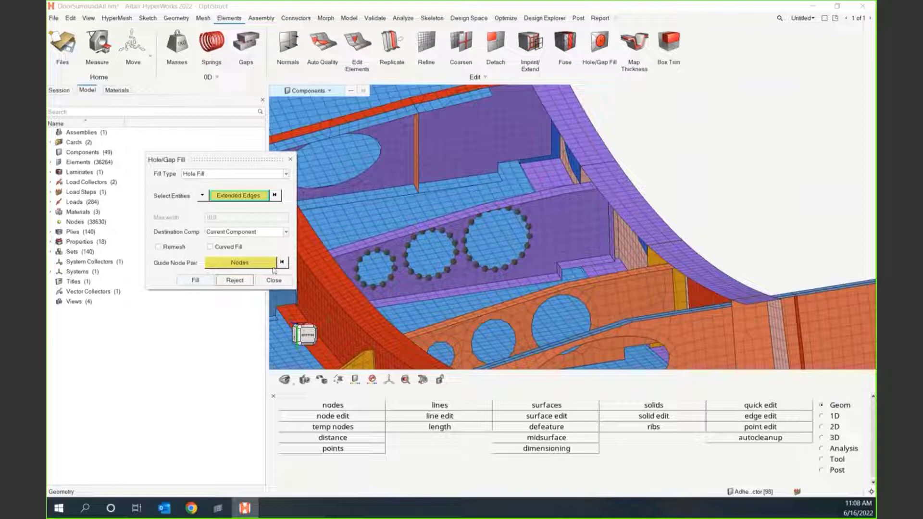
{"action": "left_click", "coordinate": [195, 279]}
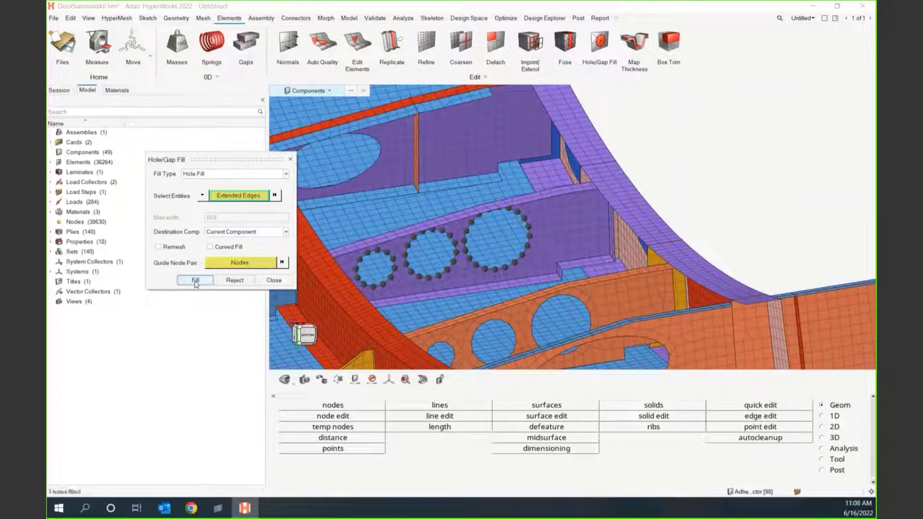
{"action": "left_click", "coordinate": [194, 280]}
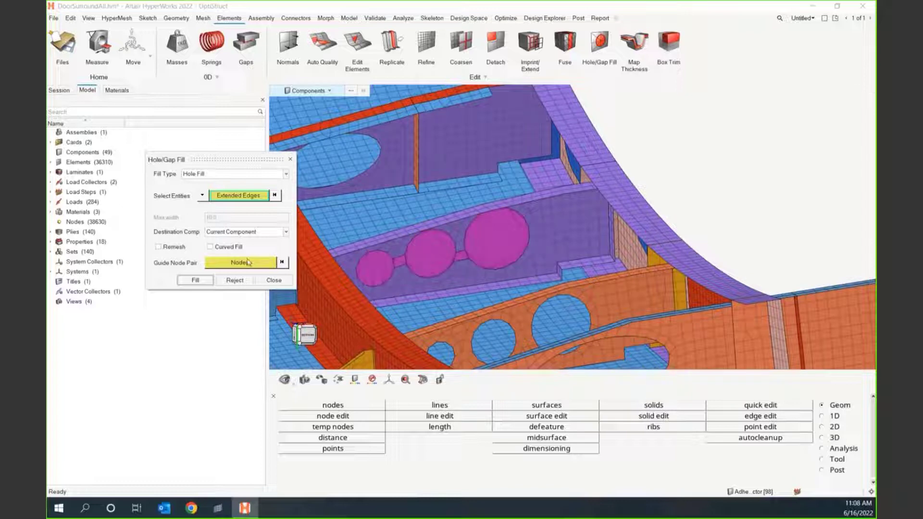
{"action": "left_click", "coordinate": [234, 279]}
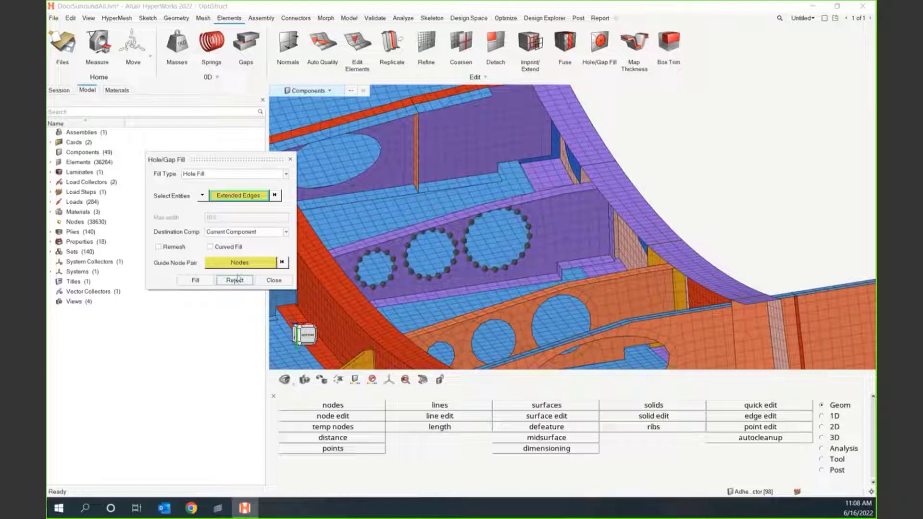
- Fill the three rib holes with remeshing into the adjacent component, then zoom out to the whole surround
{"action": "left_click", "coordinate": [158, 246]}
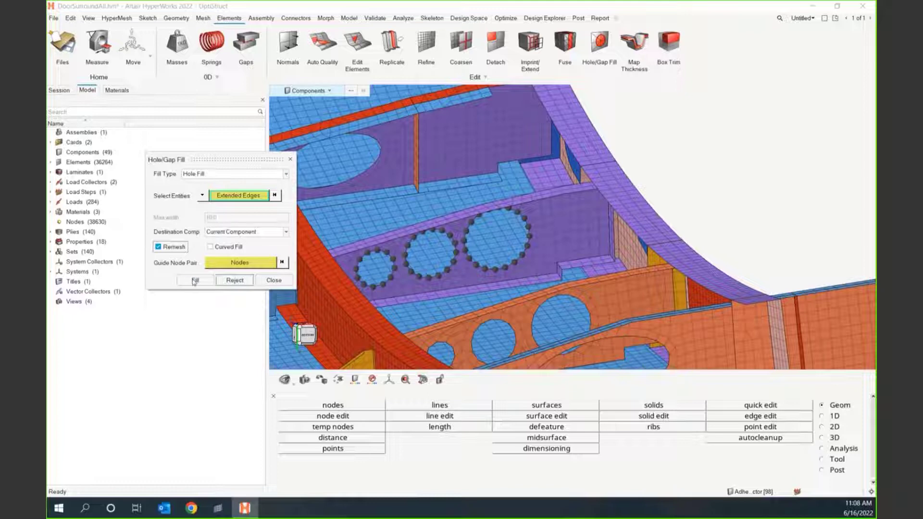
{"action": "left_click", "coordinate": [246, 231]}
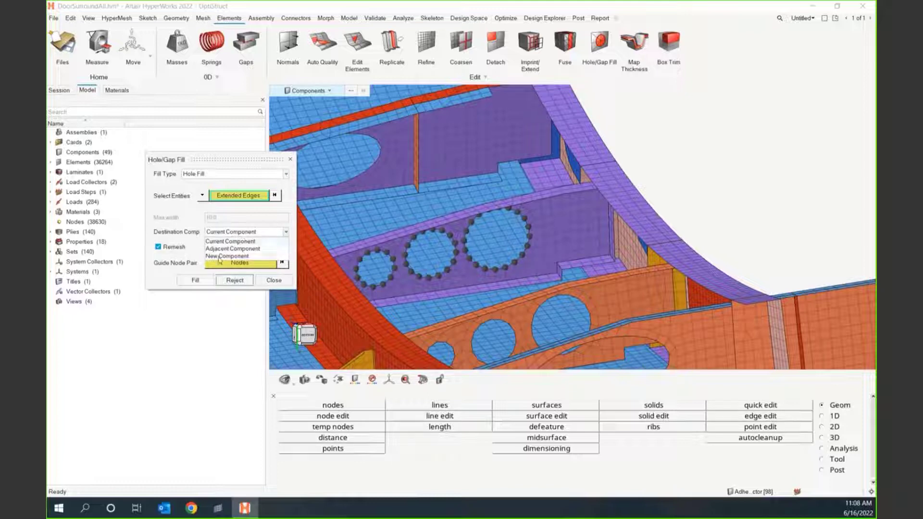
{"action": "left_click", "coordinate": [231, 249]}
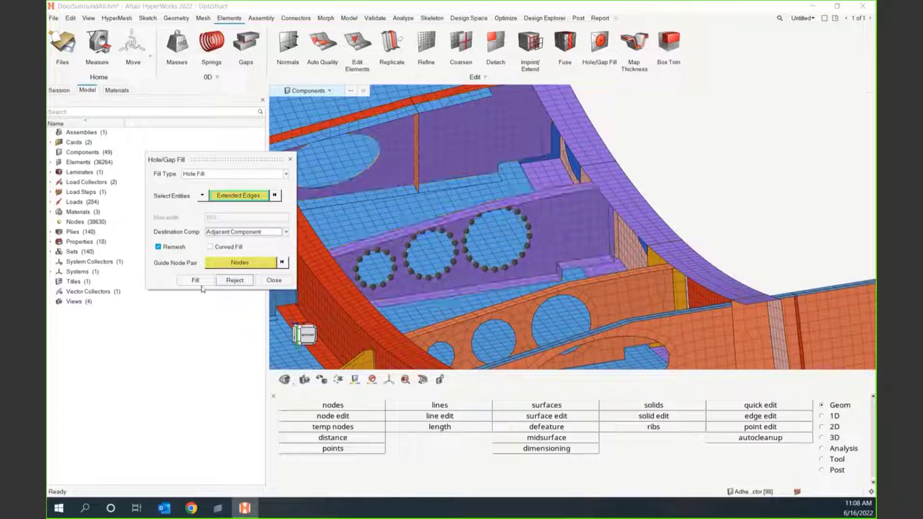
{"action": "left_click", "coordinate": [194, 279]}
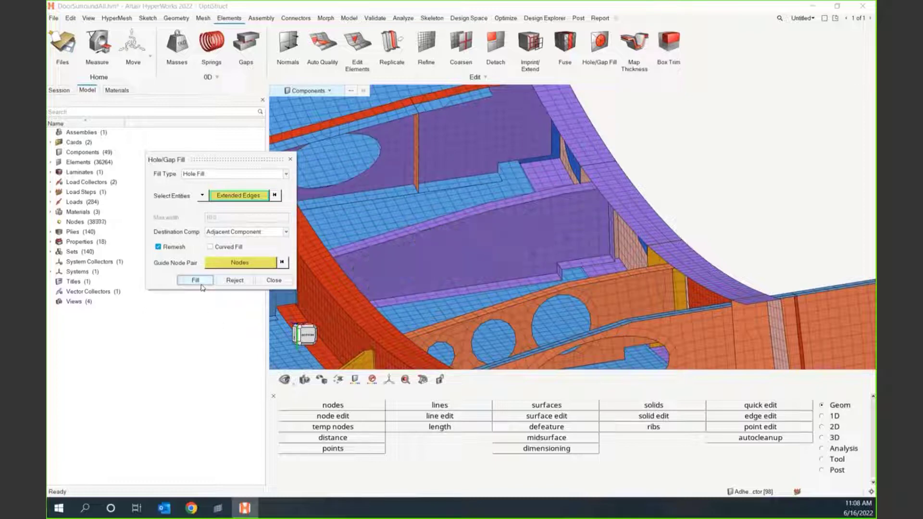
{"action": "left_click", "coordinate": [195, 280]}
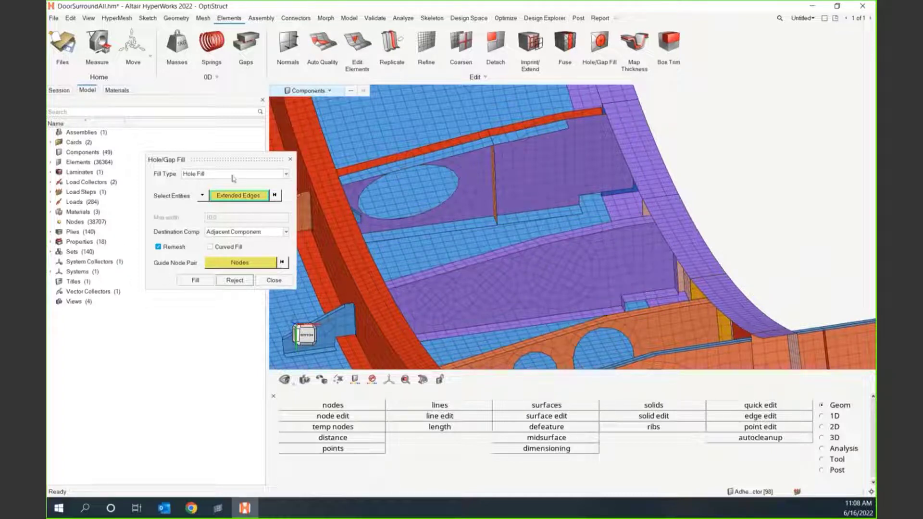
{"action": "left_click_drag", "start_coordinate": [217, 160], "coordinate": [424, 112]}
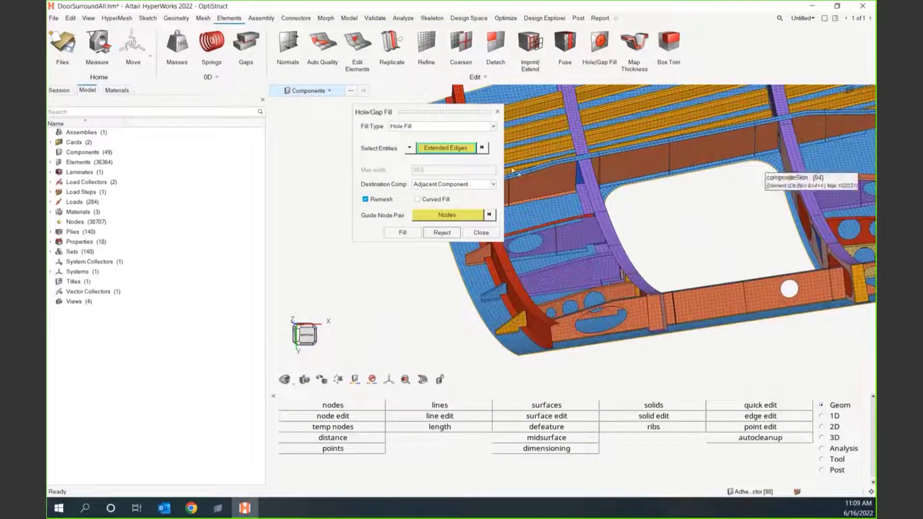
- Select the door opening's edges and fill the large opening with mesh
{"action": "left_click", "coordinate": [480, 231]}
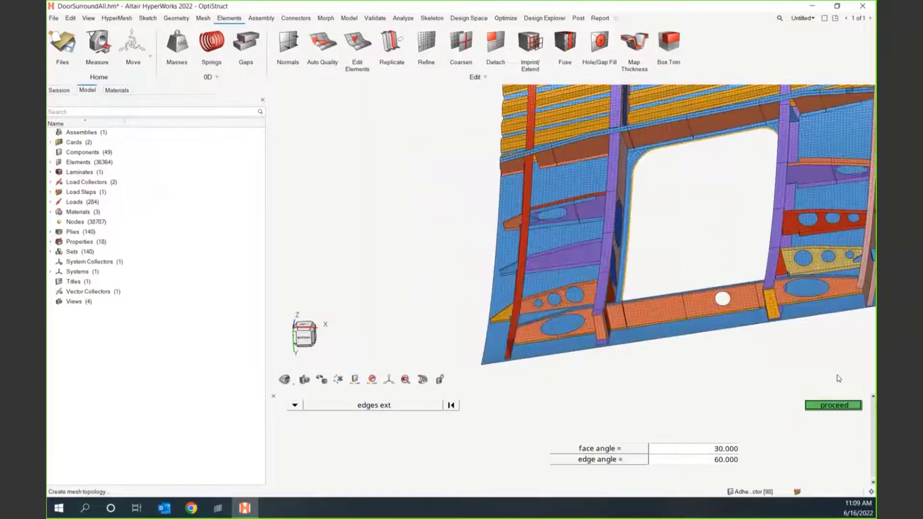
{"action": "left_click", "coordinate": [598, 47]}
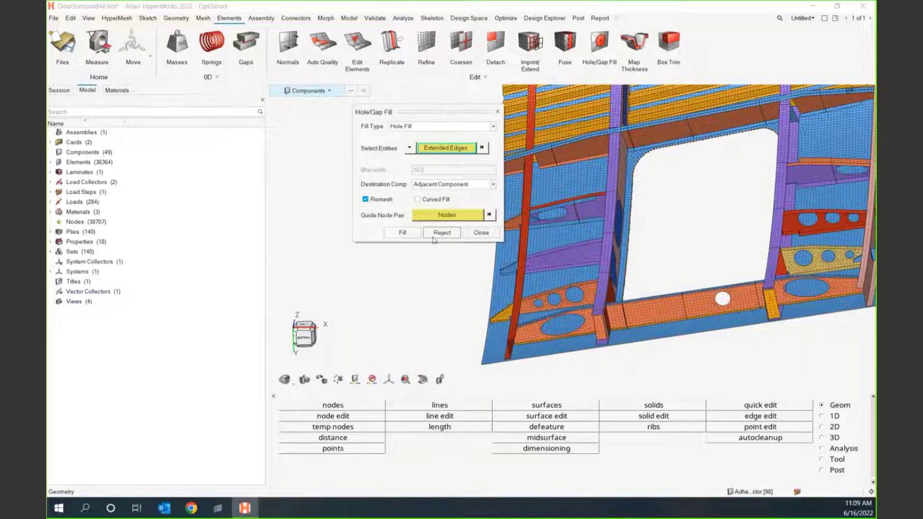
{"action": "left_click", "coordinate": [402, 232]}
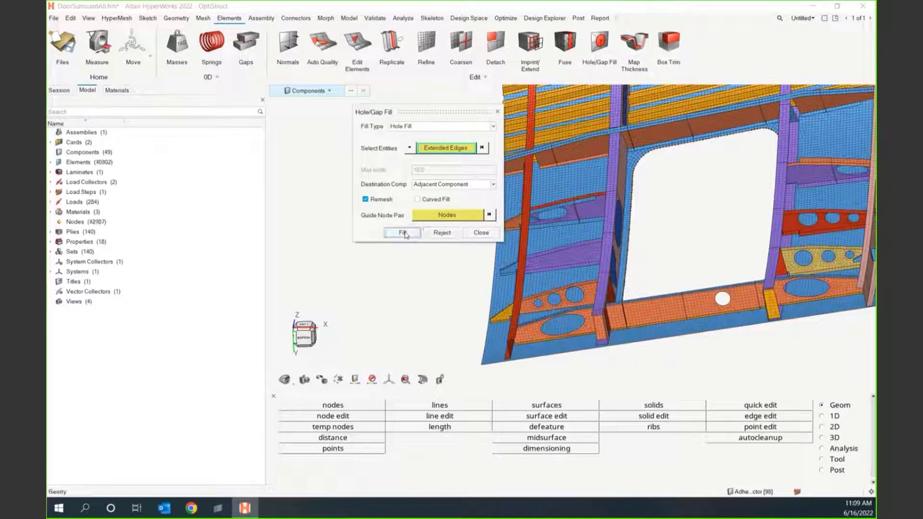
{"action": "left_click", "coordinate": [402, 231]}
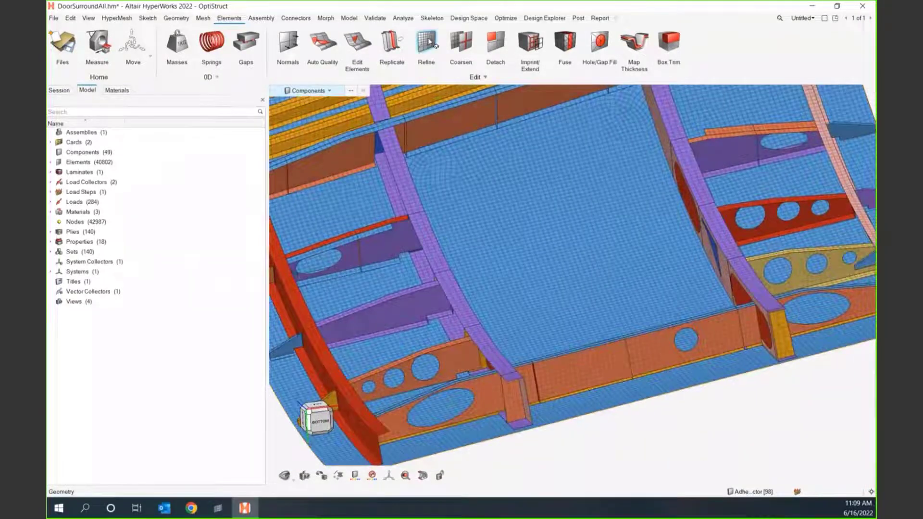
- Auto-quad refine the small skin element patch with a refinement value of 20
{"action": "left_click", "coordinate": [426, 44]}
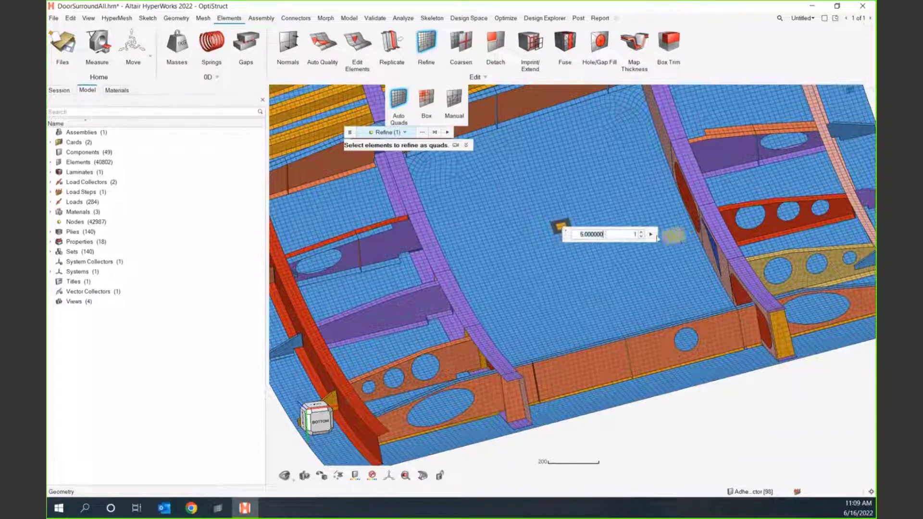
{"action": "mouse_move", "coordinate": [597, 234]}
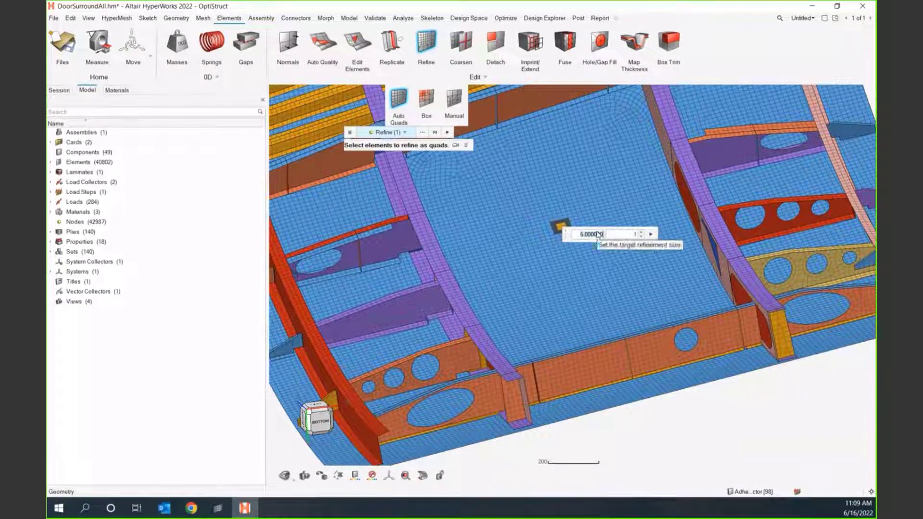
{"action": "type", "text": "20"}
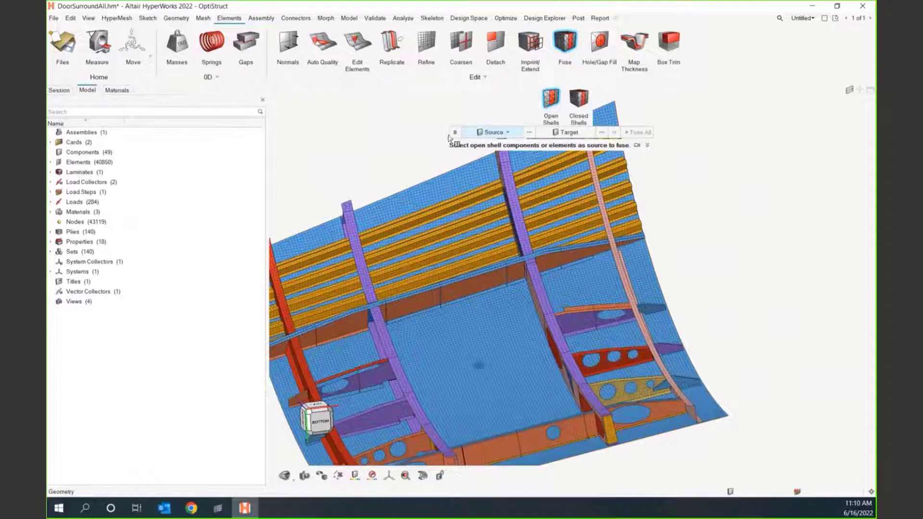
{"action": "mouse_move", "coordinate": [361, 160]}
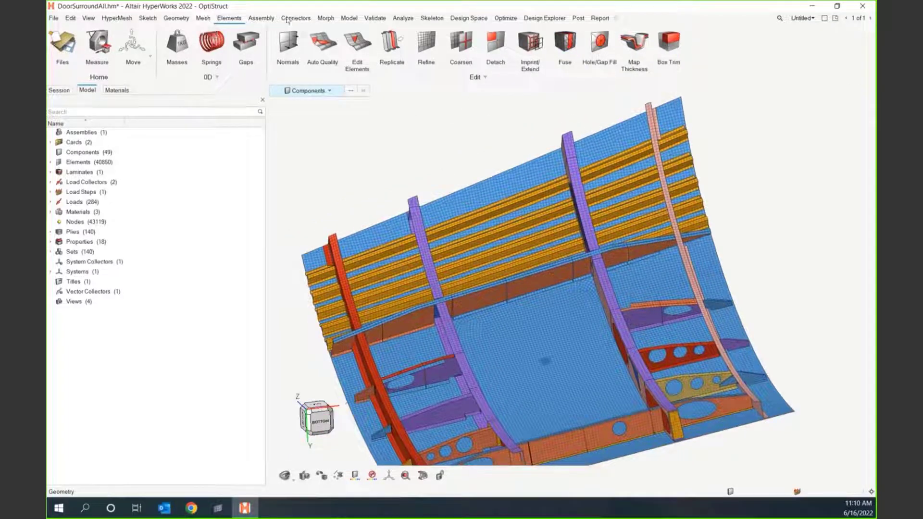
- Switch through the ribbons to the Mesh ribbon's meshing tools
{"action": "left_click", "coordinate": [326, 18]}
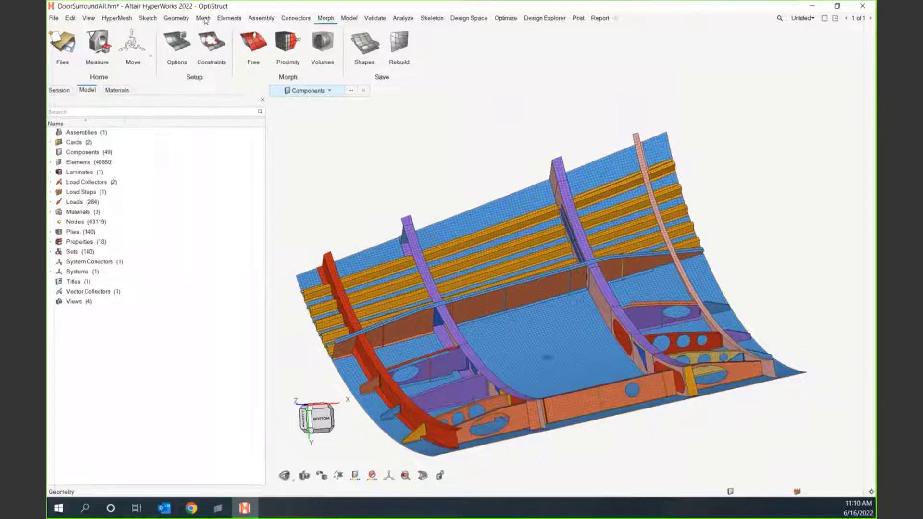
{"action": "left_click", "coordinate": [202, 17]}
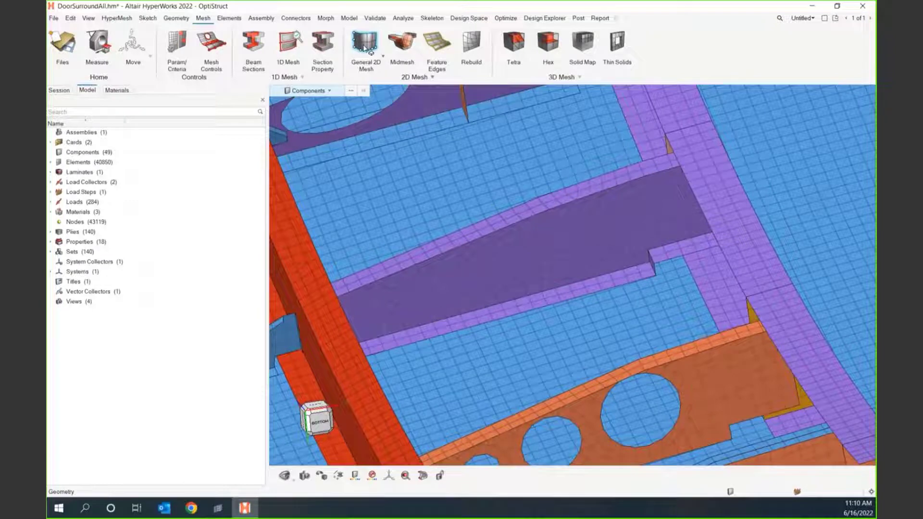
- Remesh the purple rib panel elements with General 2D Mesh and review edge densities
{"action": "left_click", "coordinate": [365, 48]}
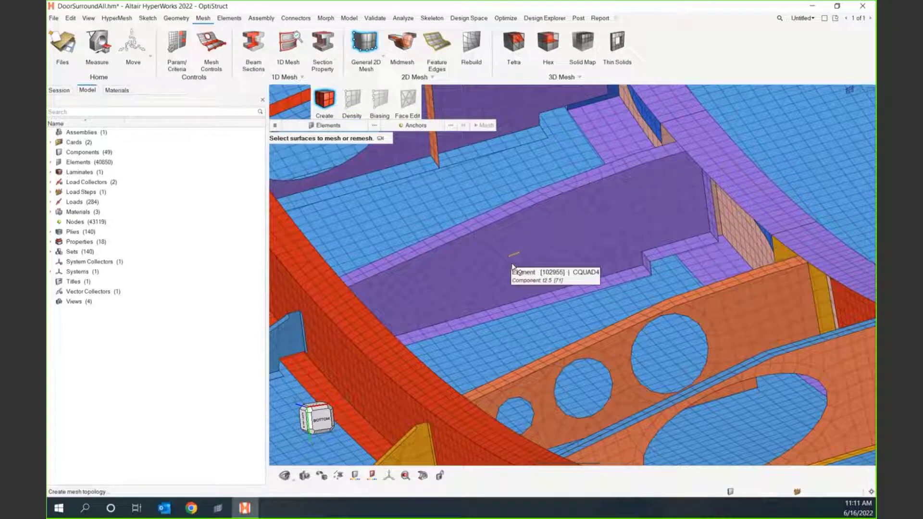
{"action": "left_click", "coordinate": [512, 265]}
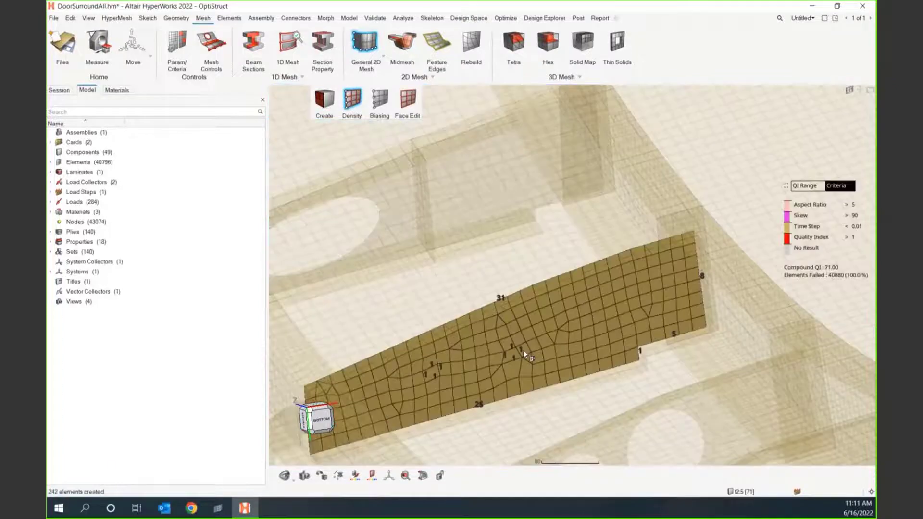
{"action": "left_click", "coordinate": [351, 100]}
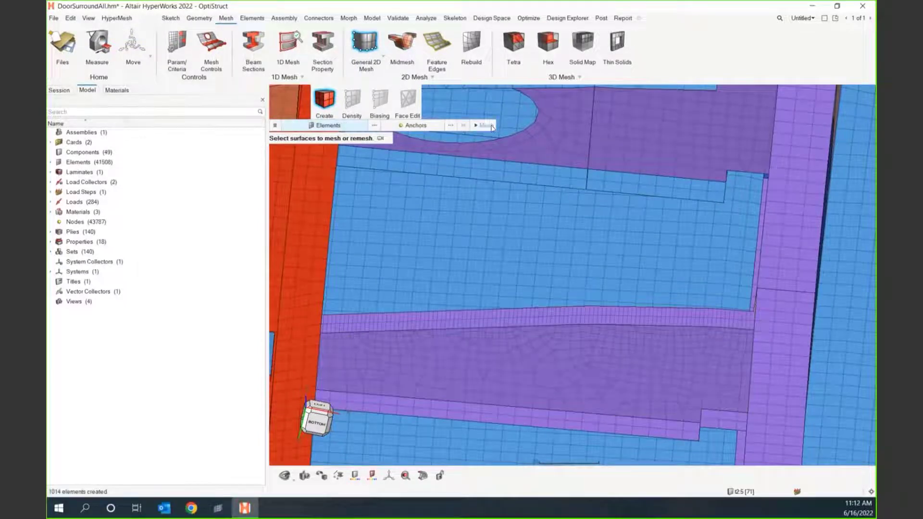
- Finish remeshing the rib panel with higher edge densities
{"action": "left_click", "coordinate": [351, 100]}
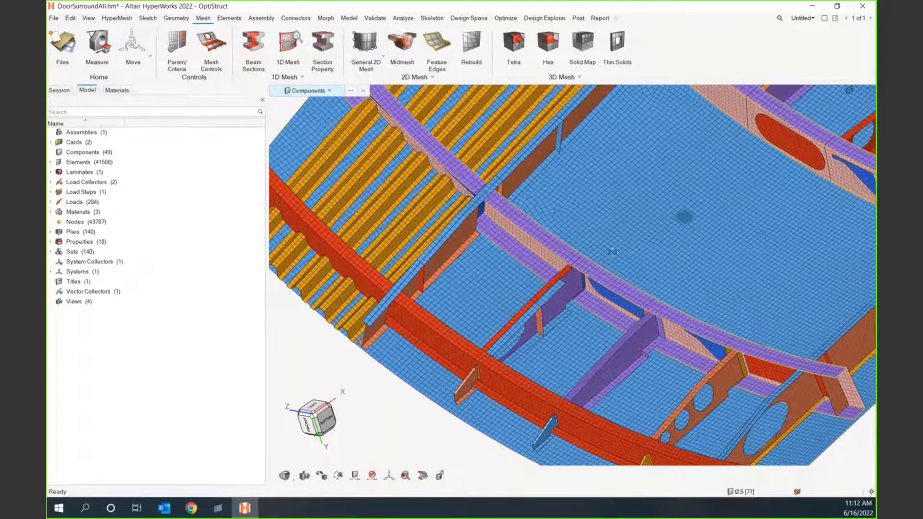
- Orbit to the lower frame and bring up the Elements ribbon
{"action": "left_click_drag", "start_coordinate": [611, 253], "coordinate": [565, 309]}
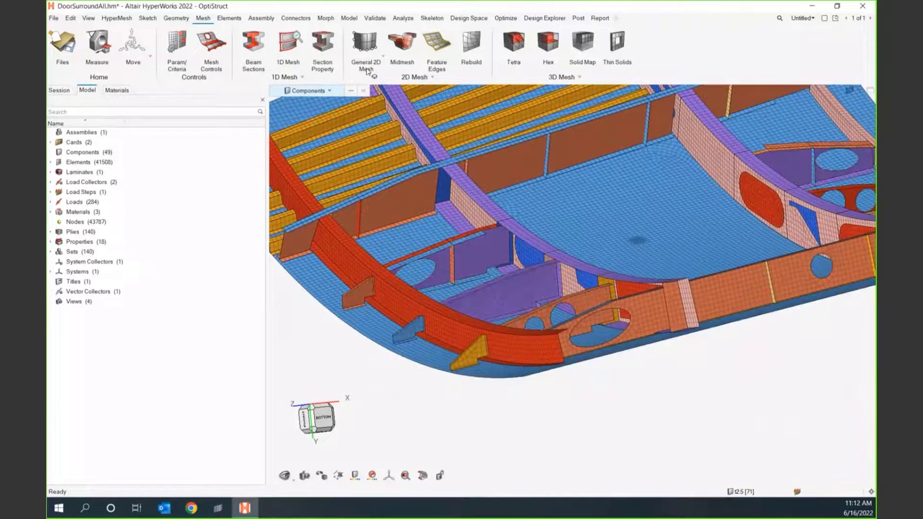
{"action": "left_click", "coordinate": [325, 18]}
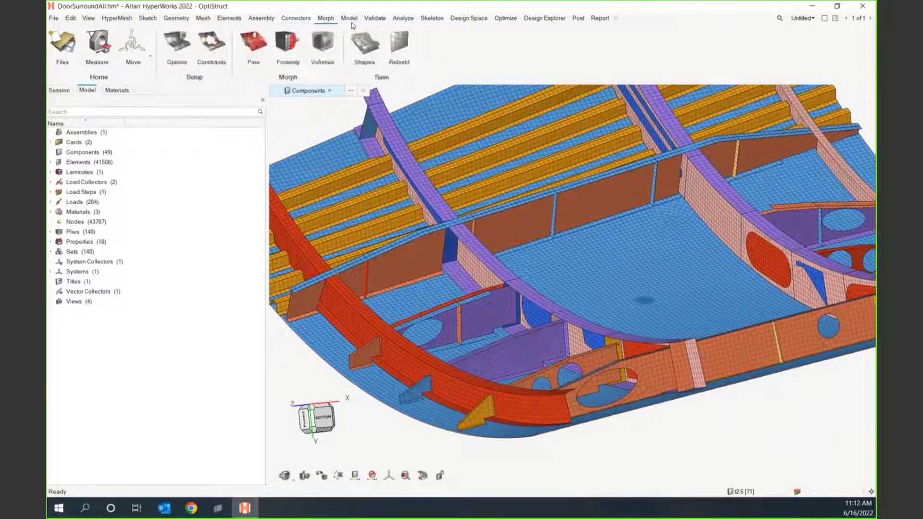
{"action": "left_click", "coordinate": [229, 18]}
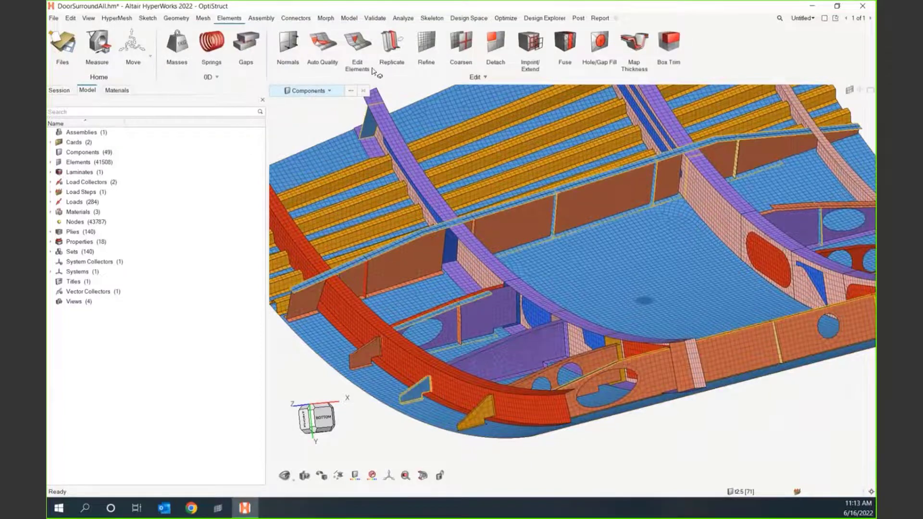
- In Replicate, select the 11-element stiffener strip and its 13 stitch edges
{"action": "left_click", "coordinate": [391, 44]}
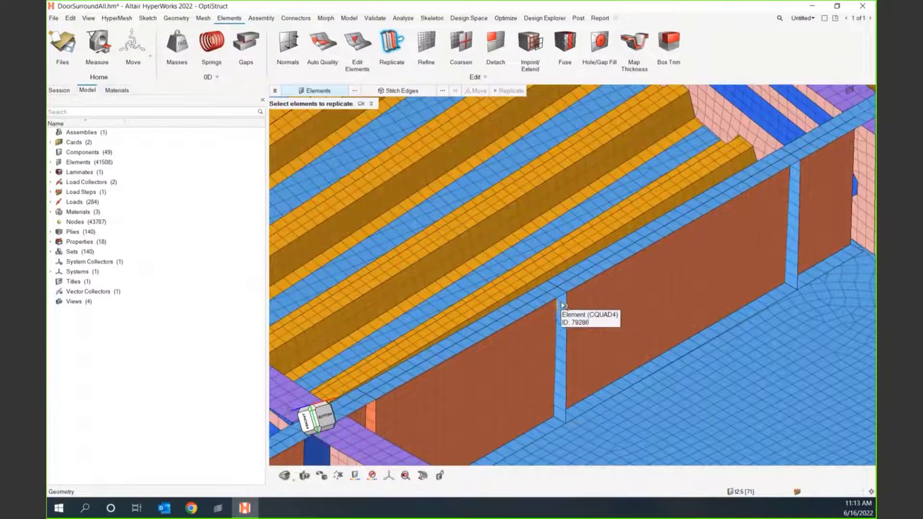
{"action": "mouse_move", "coordinate": [559, 392]}
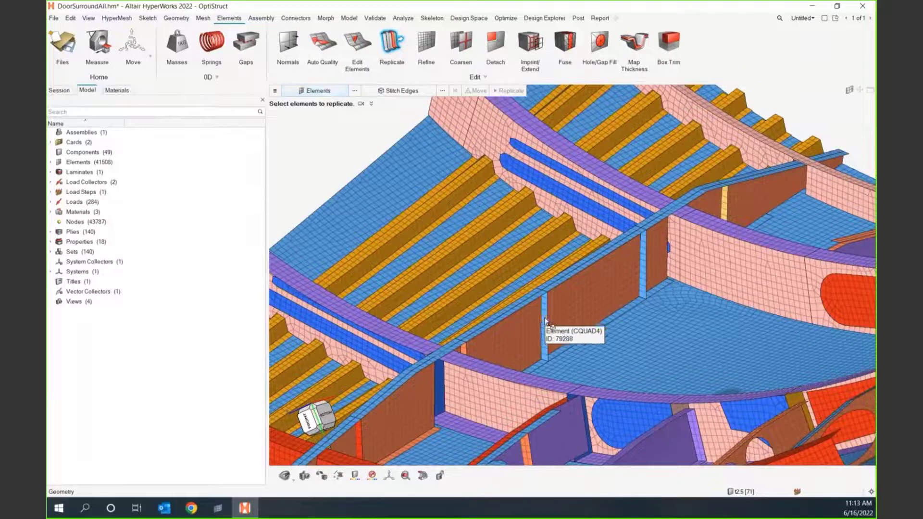
{"action": "left_click", "coordinate": [544, 320]}
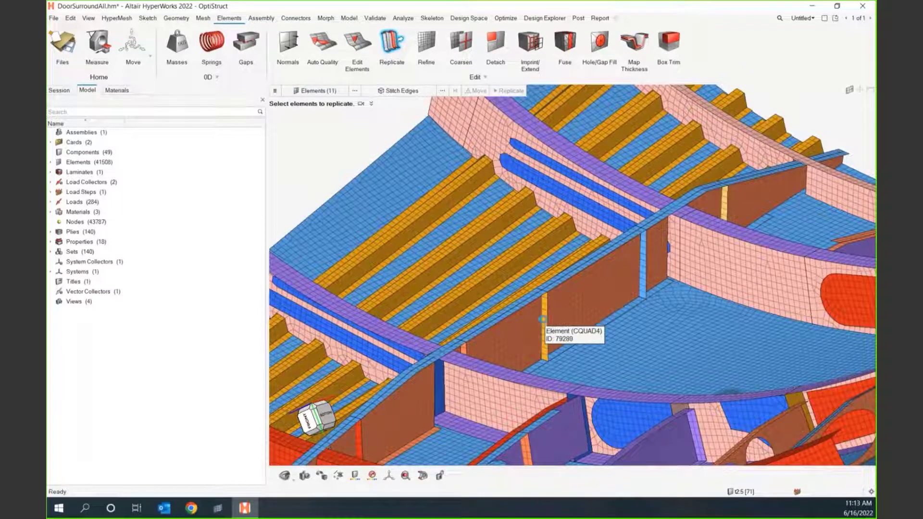
{"action": "left_click", "coordinate": [589, 312]}
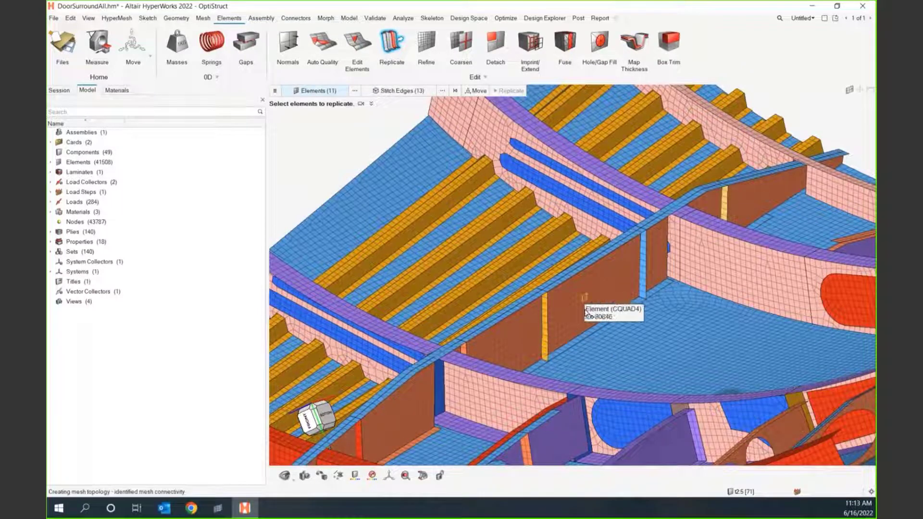
{"action": "mouse_move", "coordinate": [474, 91]}
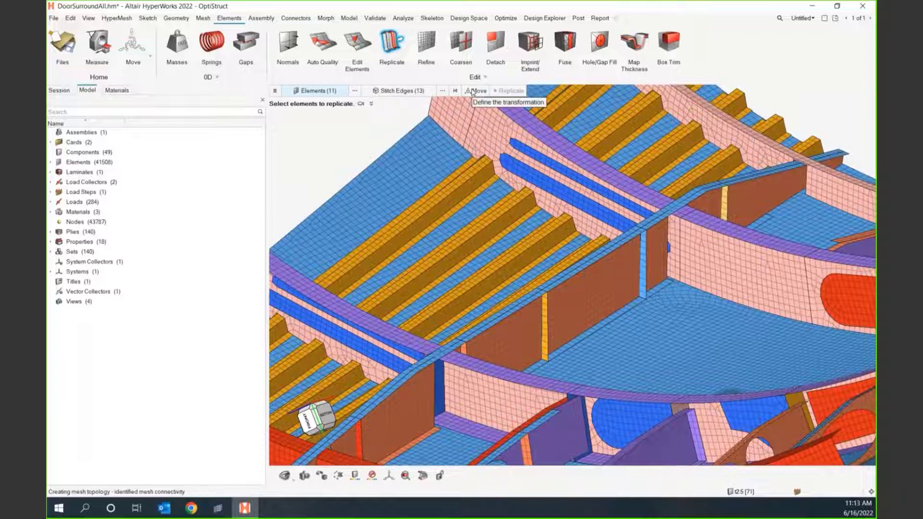
- Replicate the stiffener strip three times along the beam web with manipulator-set spacing
{"action": "left_click", "coordinate": [477, 90]}
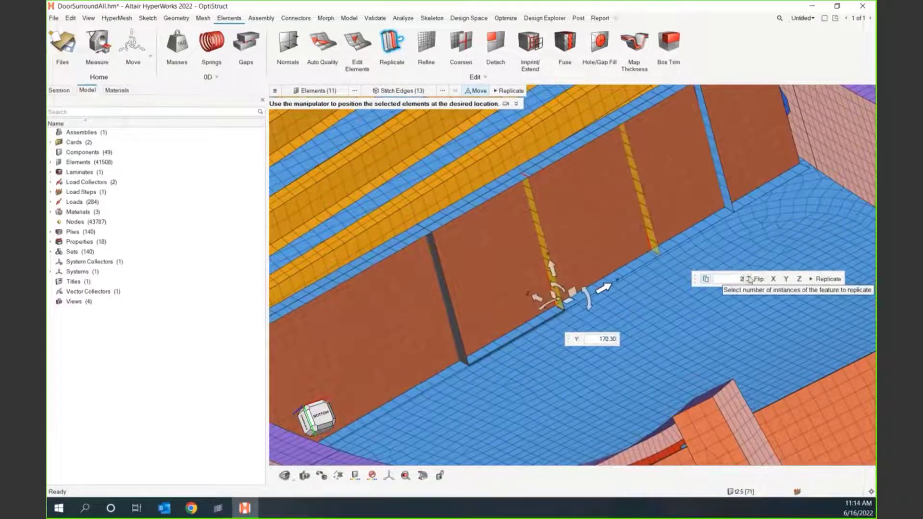
{"action": "left_click", "coordinate": [741, 279]}
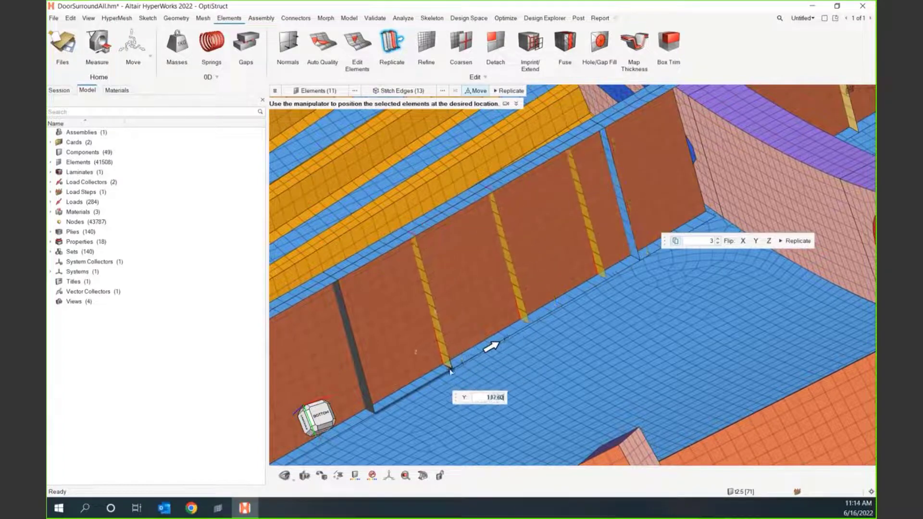
{"action": "left_click_drag", "start_coordinate": [491, 344], "coordinate": [479, 352]}
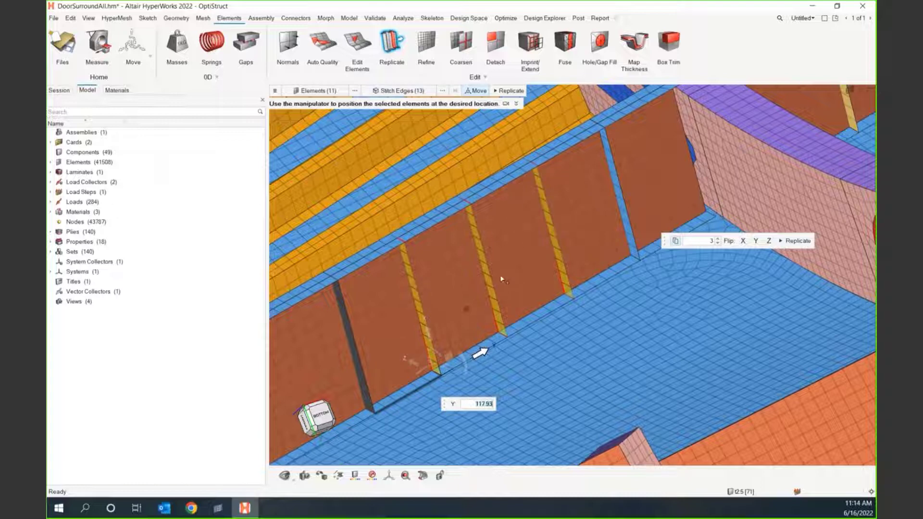
{"action": "left_click", "coordinate": [798, 240]}
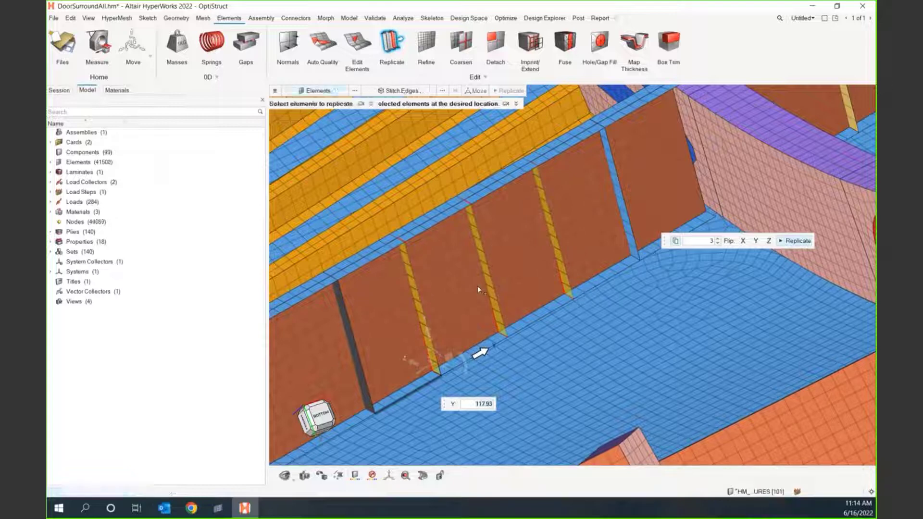
{"action": "left_click", "coordinate": [794, 241]}
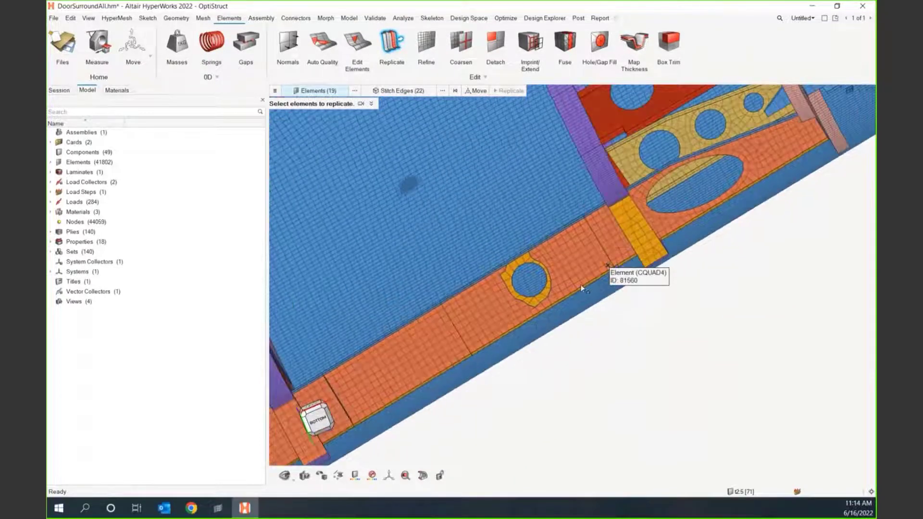
{"action": "mouse_move", "coordinate": [522, 250]}
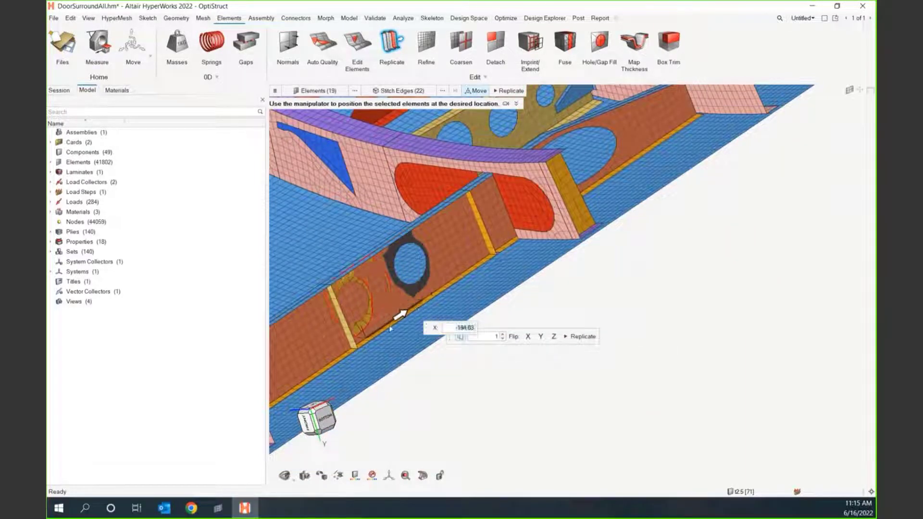
- Slide and replicate the circular hole along the beam flange, then open the Assembly ribbon
{"action": "left_click_drag", "start_coordinate": [404, 312], "coordinate": [362, 340]}
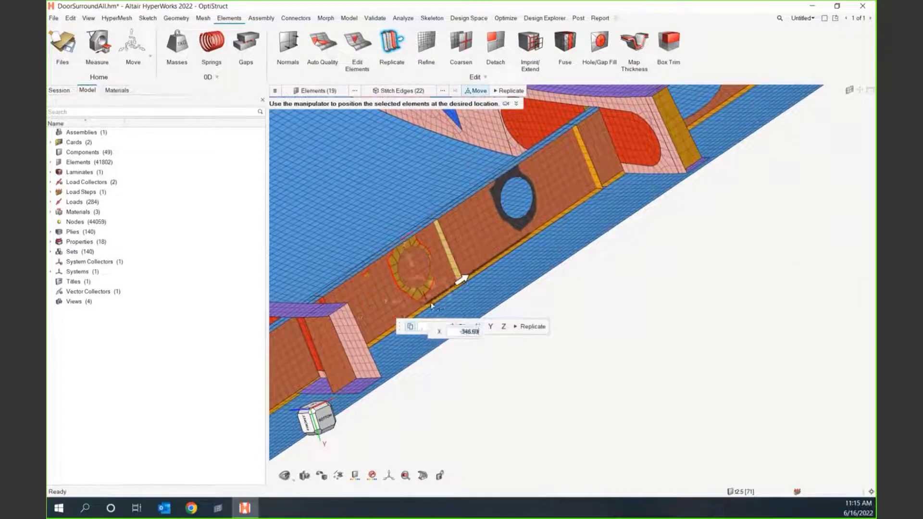
{"action": "left_click_drag", "start_coordinate": [462, 280], "coordinate": [431, 303]}
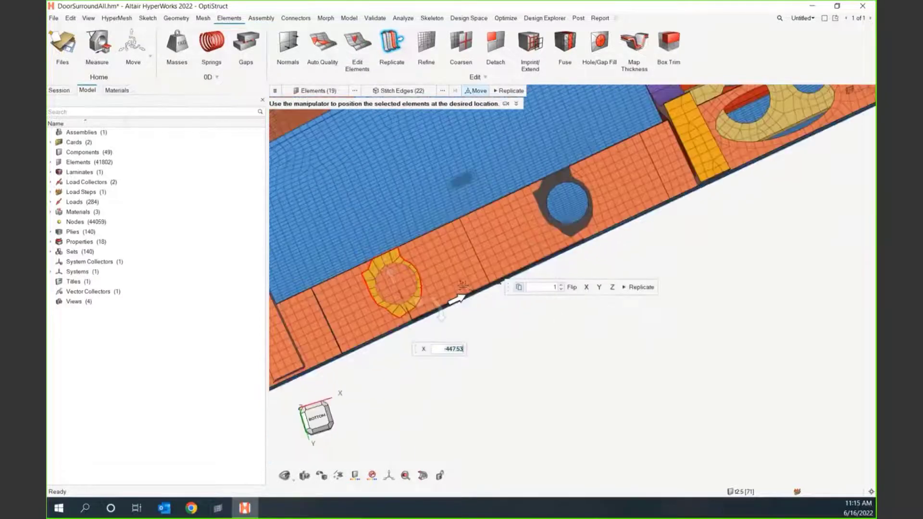
{"action": "left_click", "coordinate": [640, 287]}
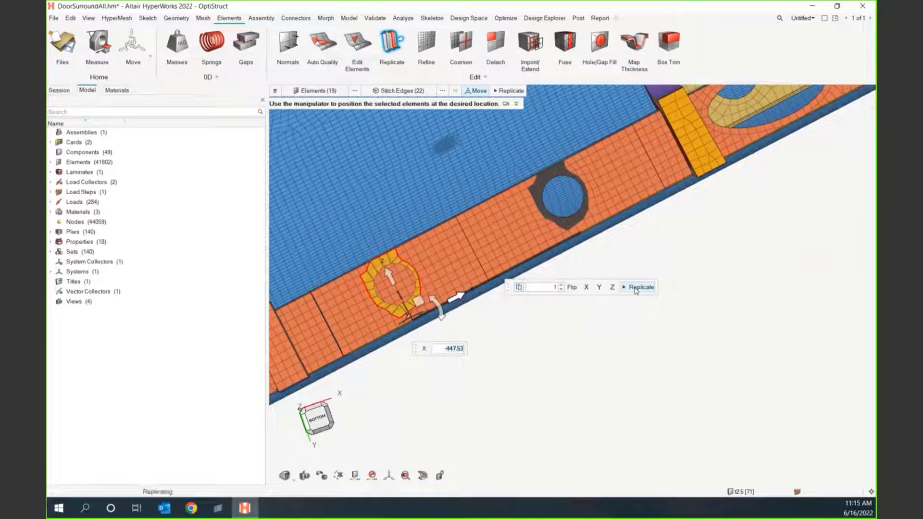
{"action": "left_click", "coordinate": [639, 287]}
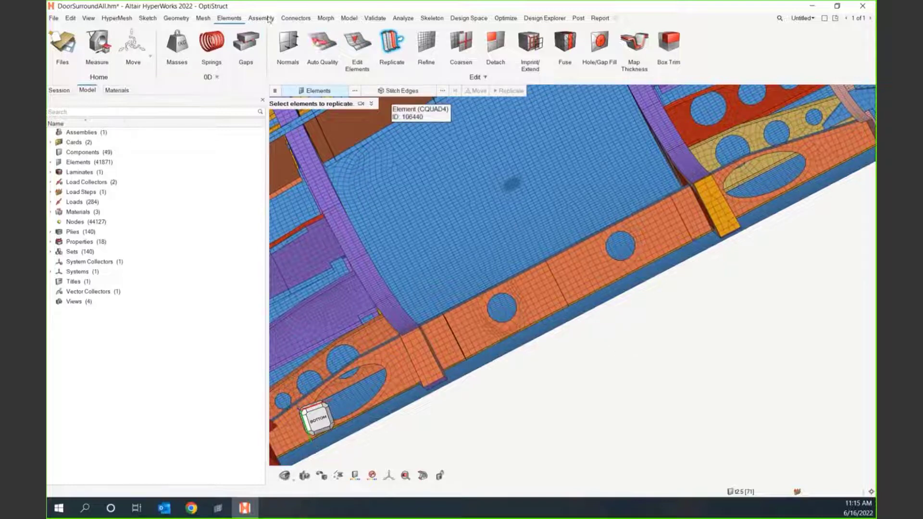
{"action": "left_click", "coordinate": [260, 18]}
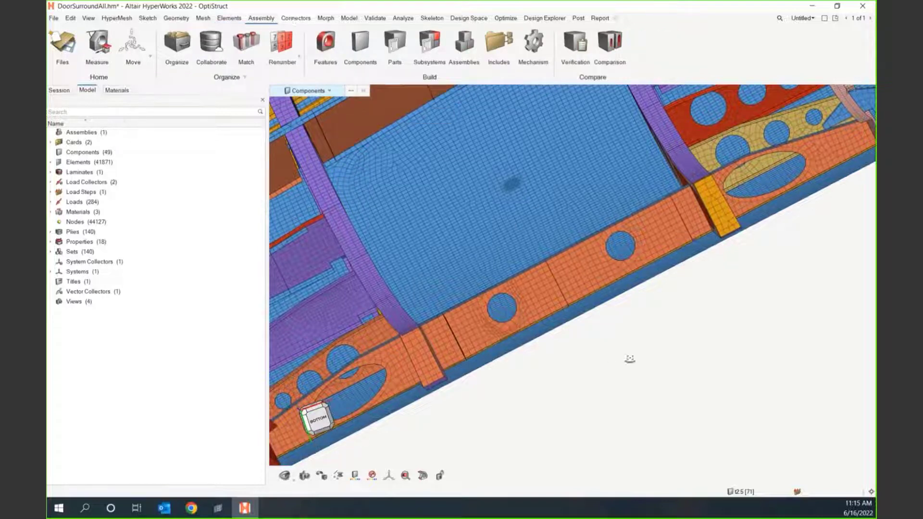